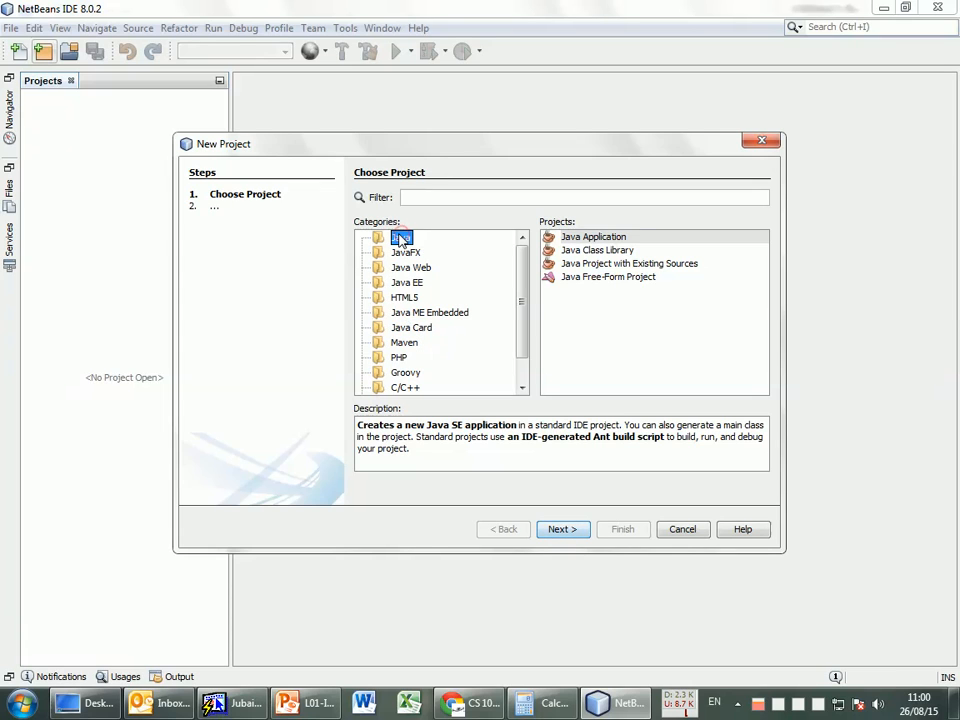
Start a new Java Application project and advance to the name-and-location wizard page
click(592, 236)
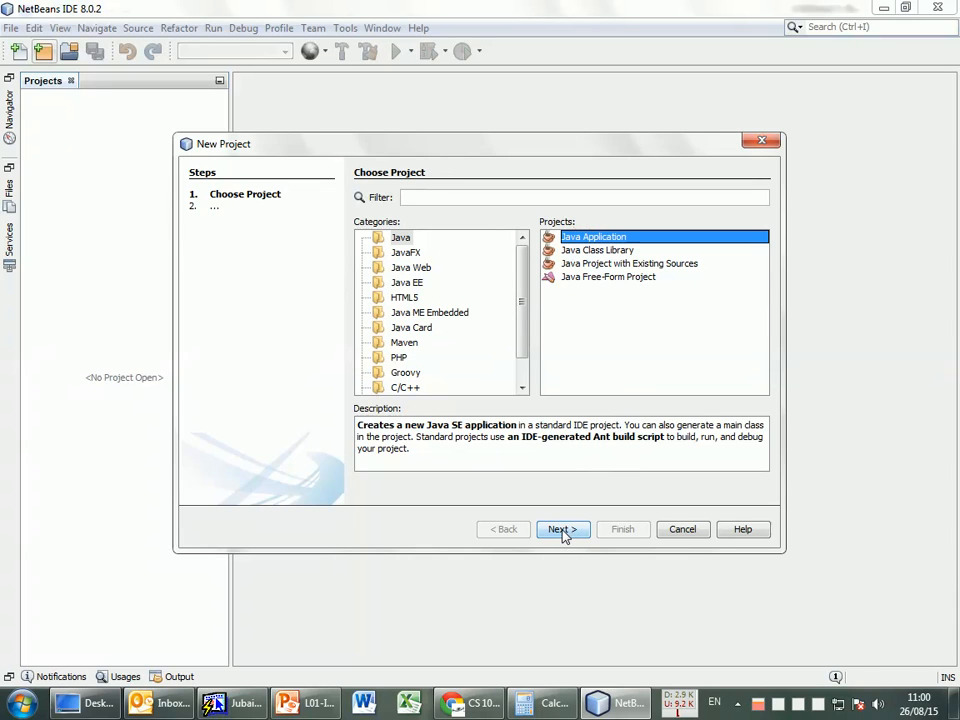
click(562, 528)
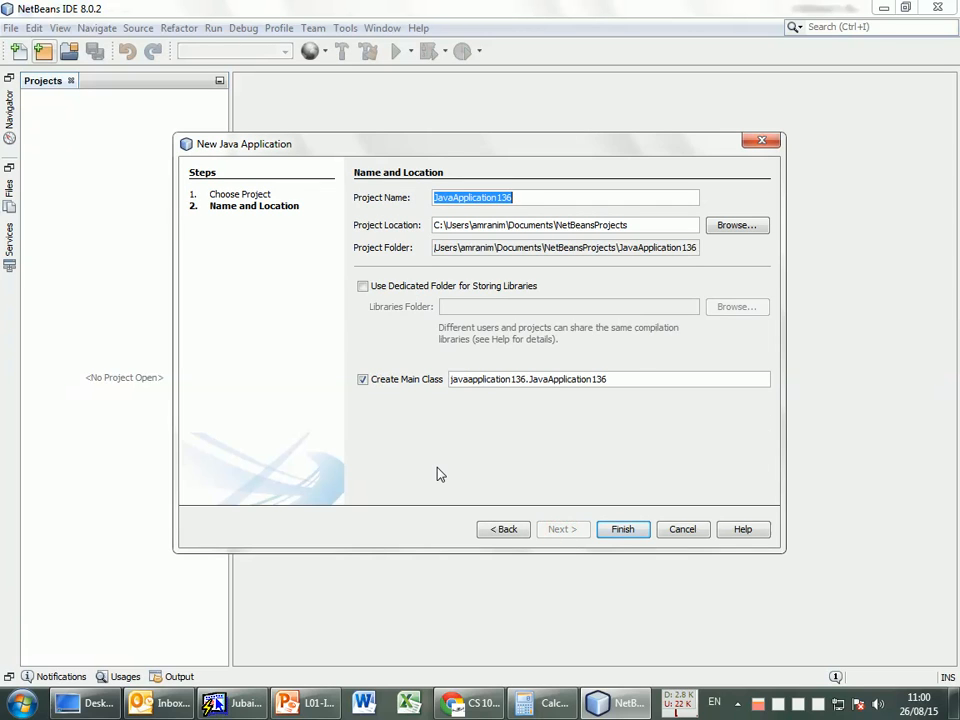
click(544, 198)
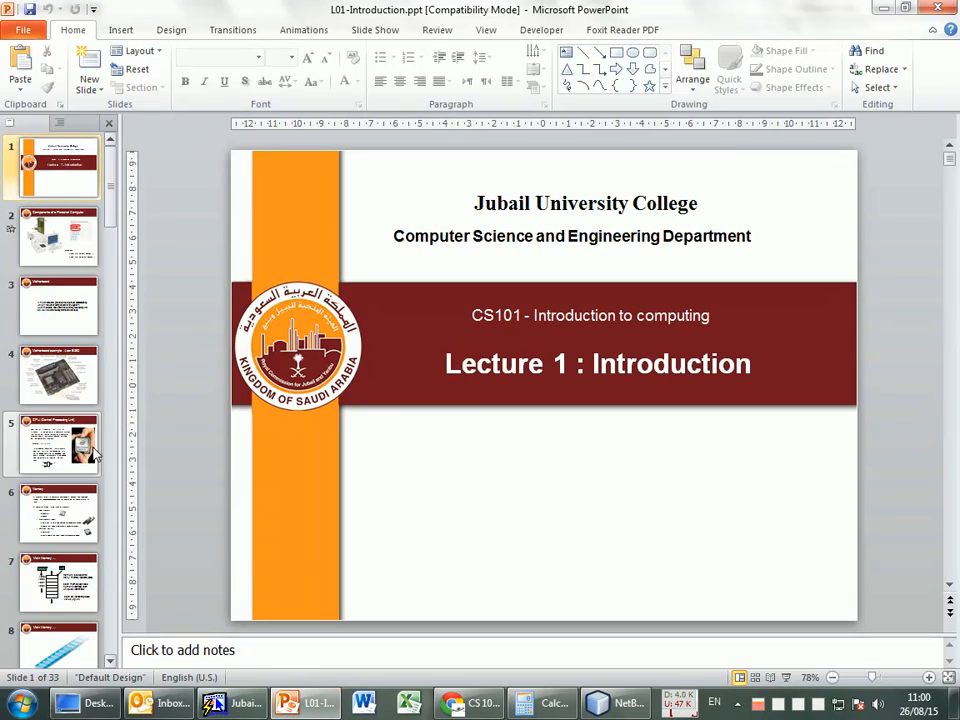
Show slide 23, 'Example of a Java Program', with MyFirstProgram printing hello world
scroll(down, 3)
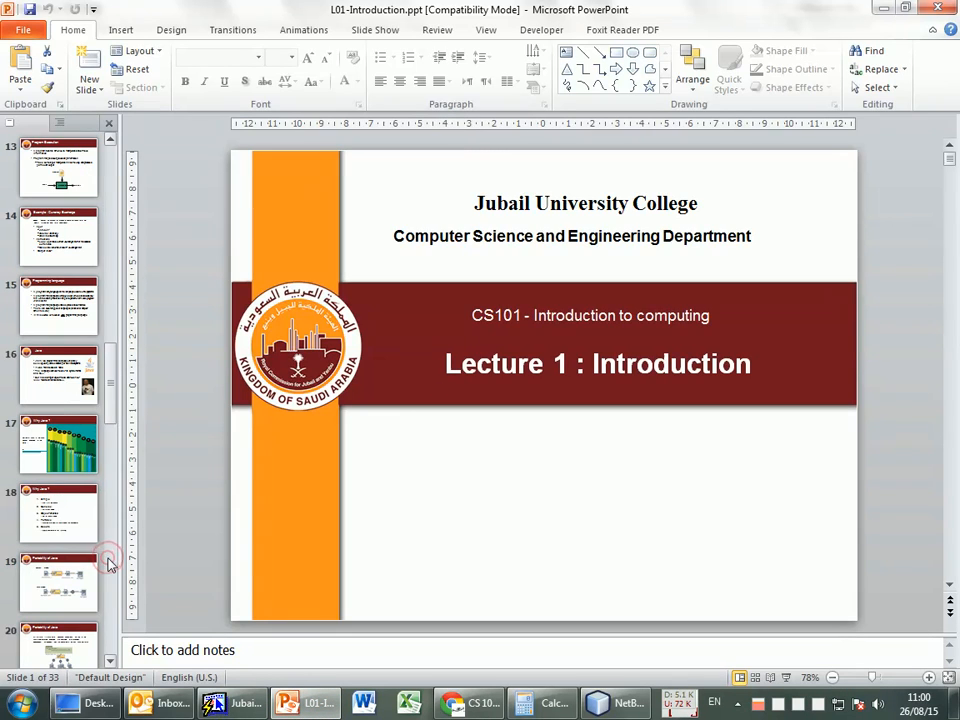
click(58, 444)
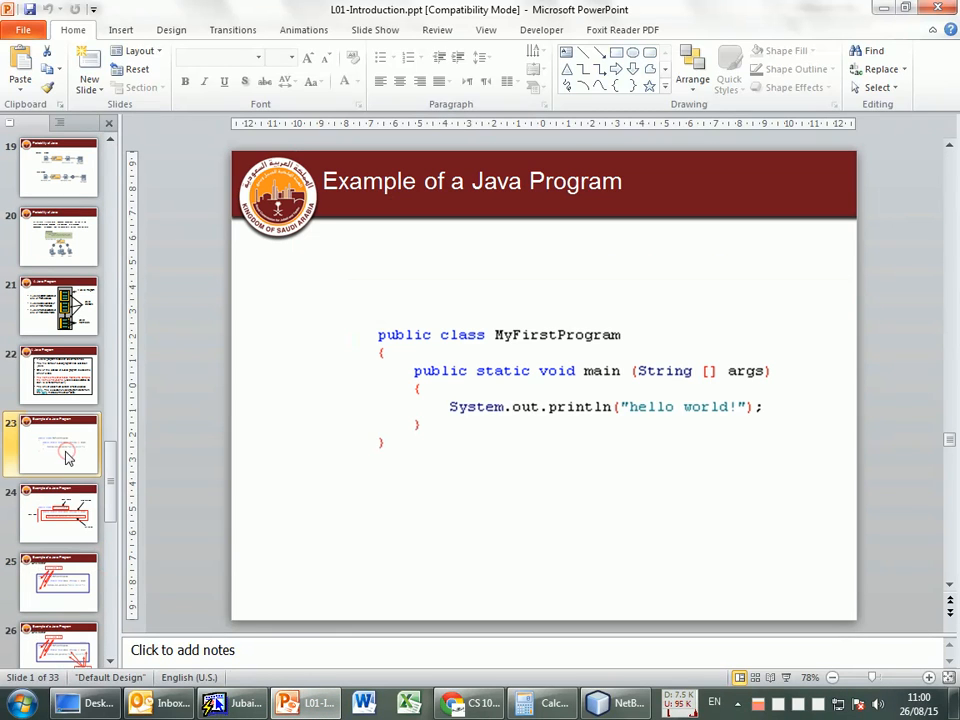
click(58, 444)
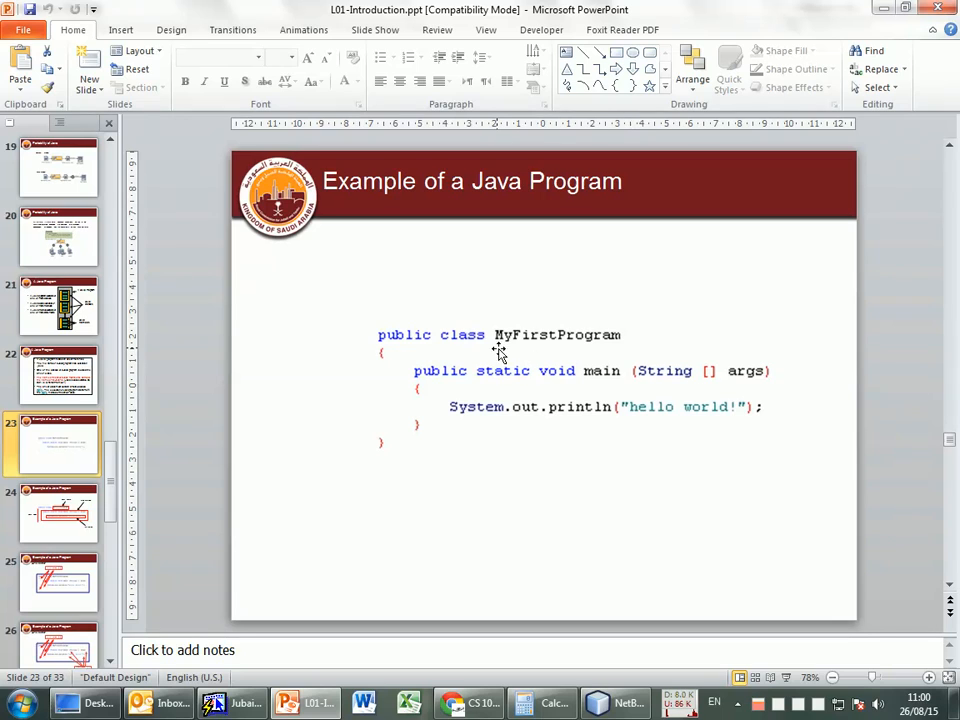
mouse_move(612, 340)
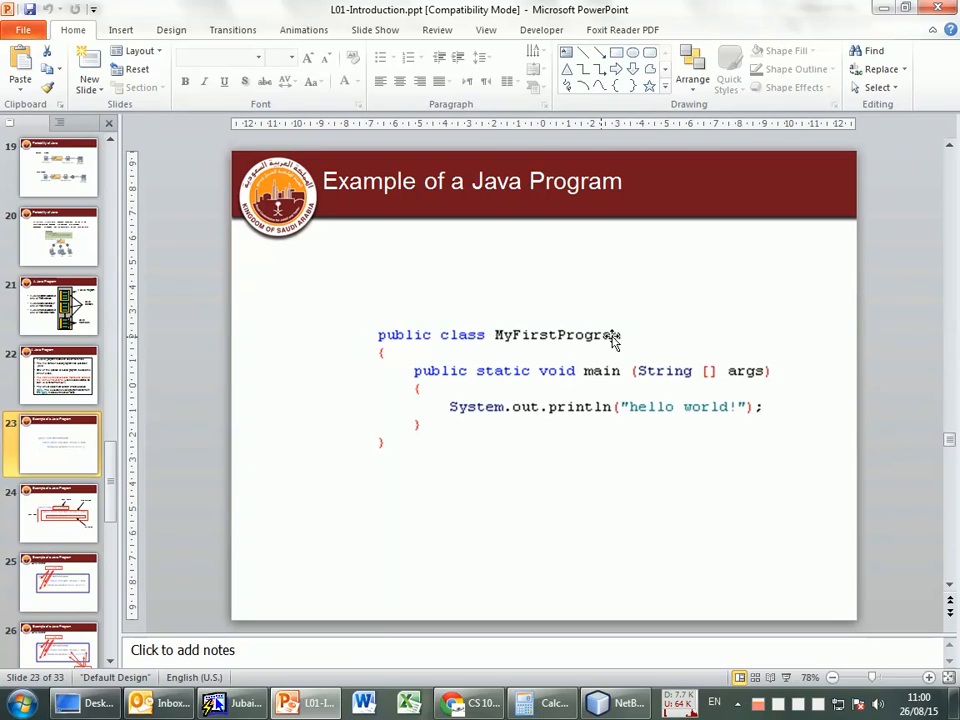
mouse_move(580, 370)
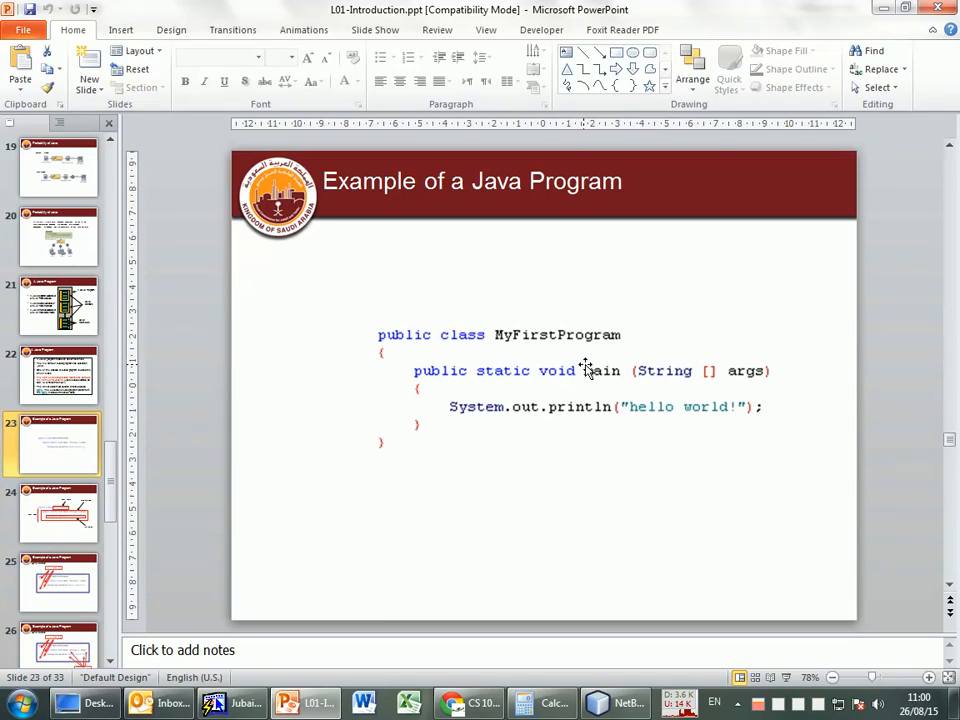
mouse_move(600, 370)
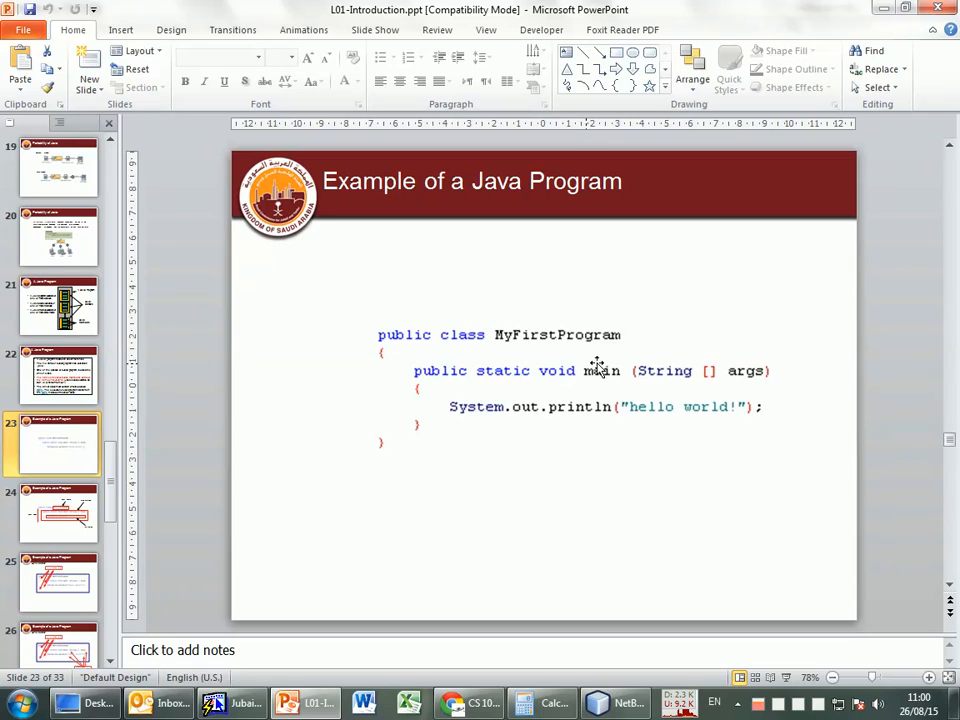
mouse_move(540, 446)
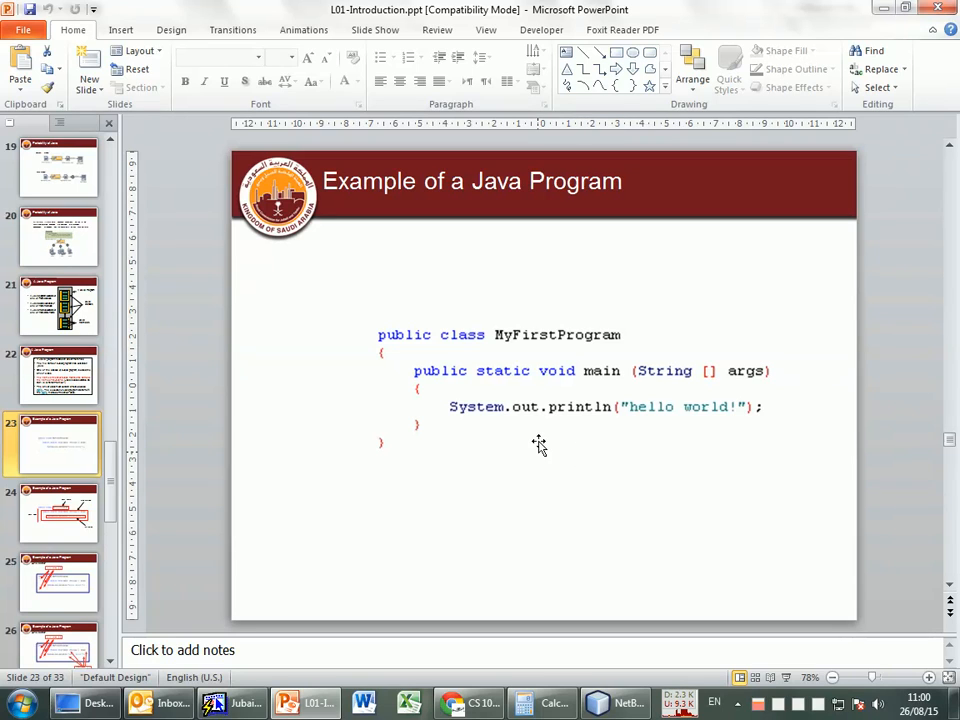
mouse_move(500, 336)
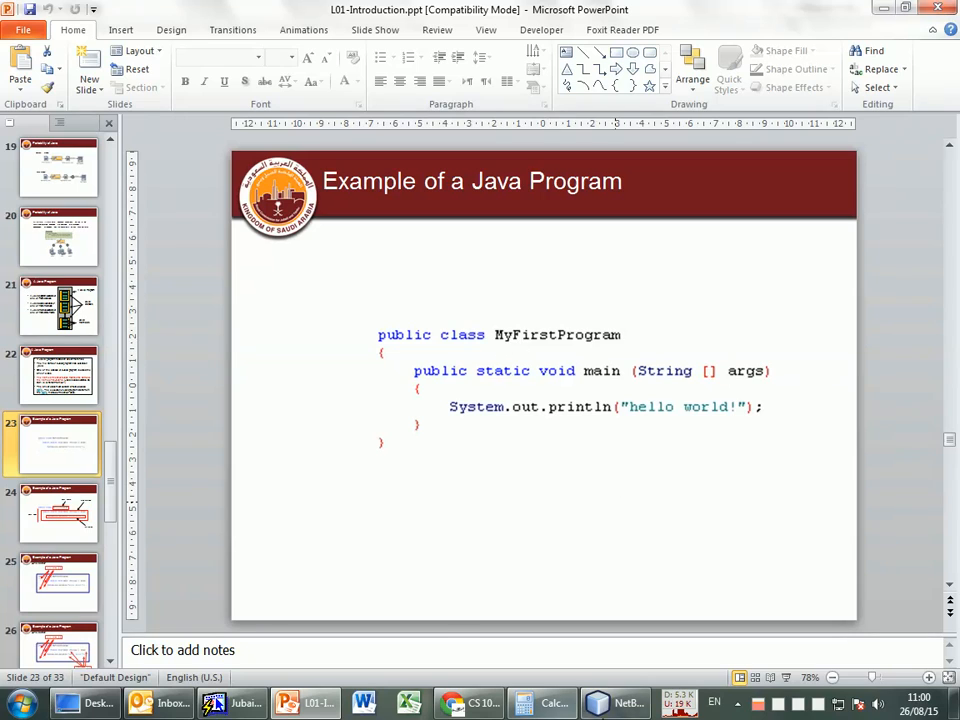
click(620, 704)
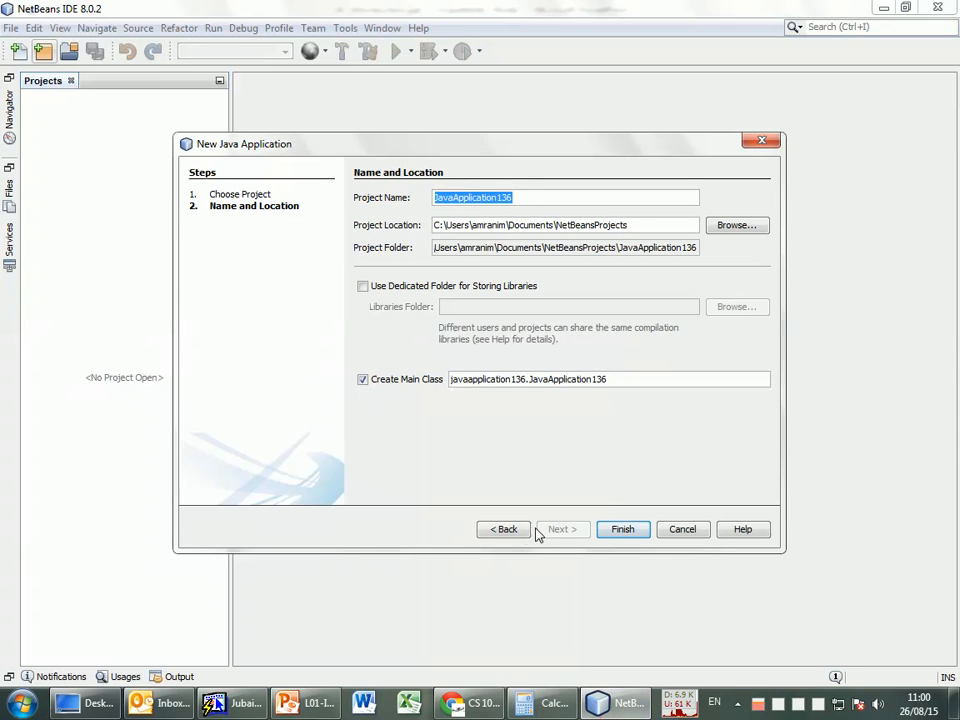
click(504, 528)
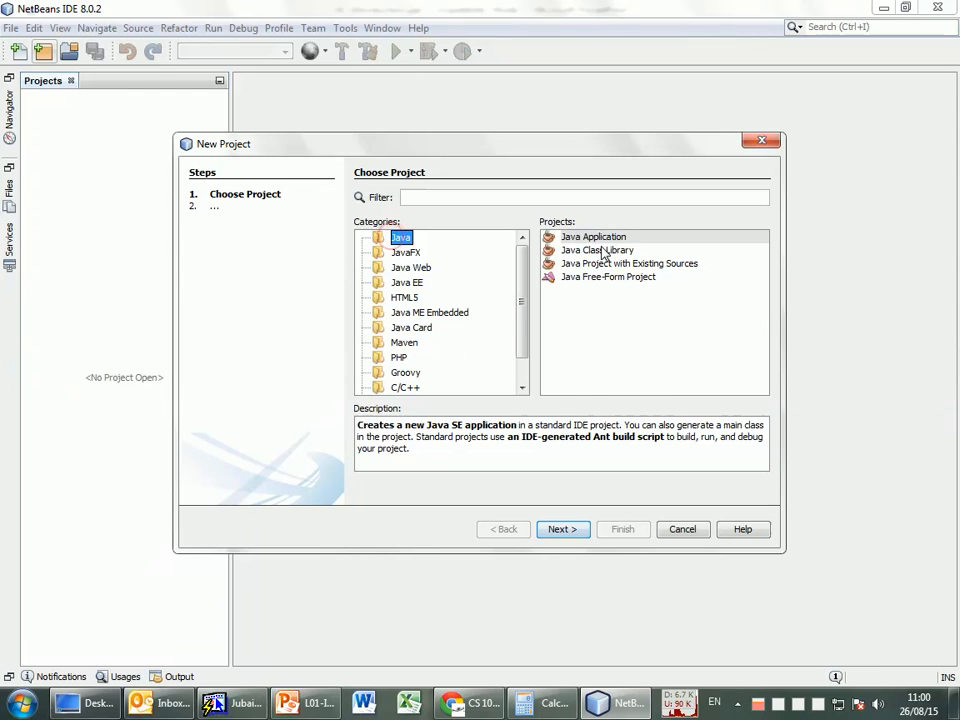
click(592, 236)
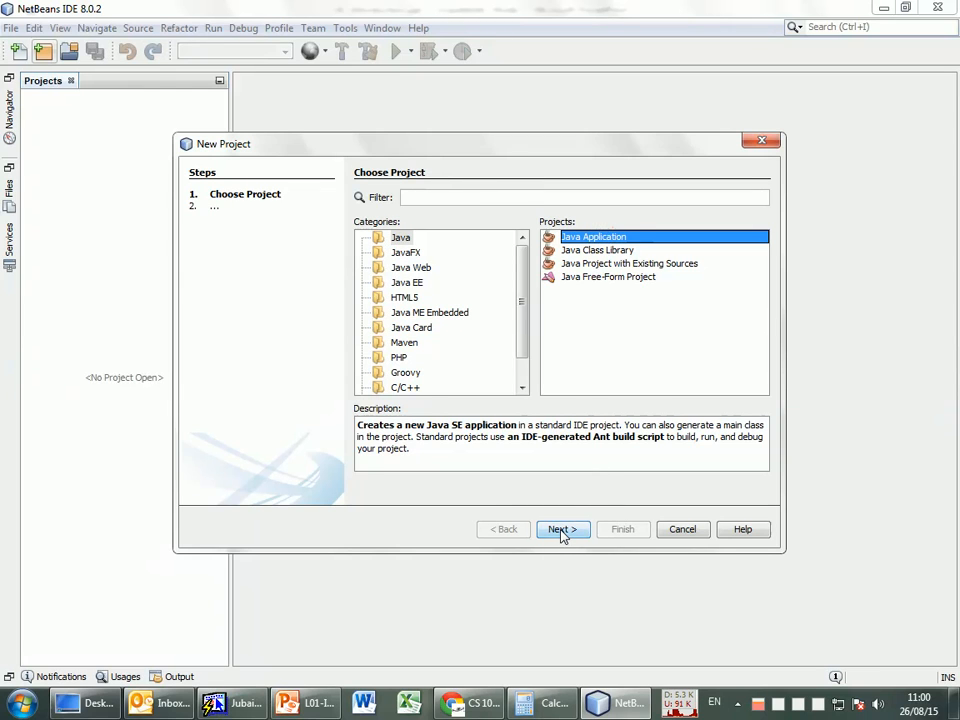
click(564, 528)
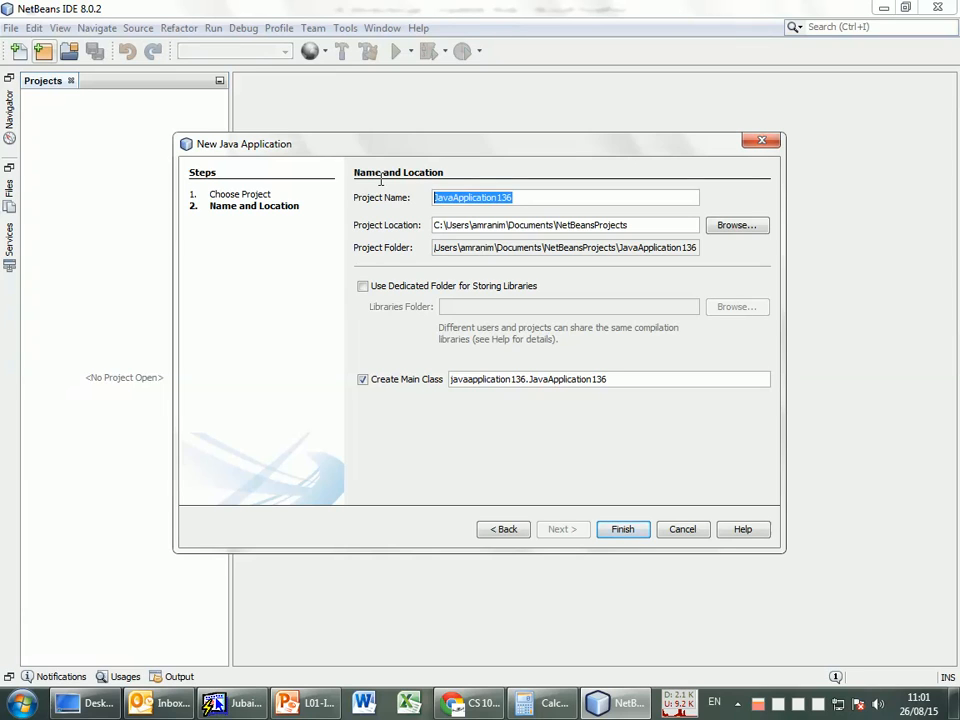
Name the project MyFirstProgram and bring up the folder chooser for its location
text(MyFirstProgram)
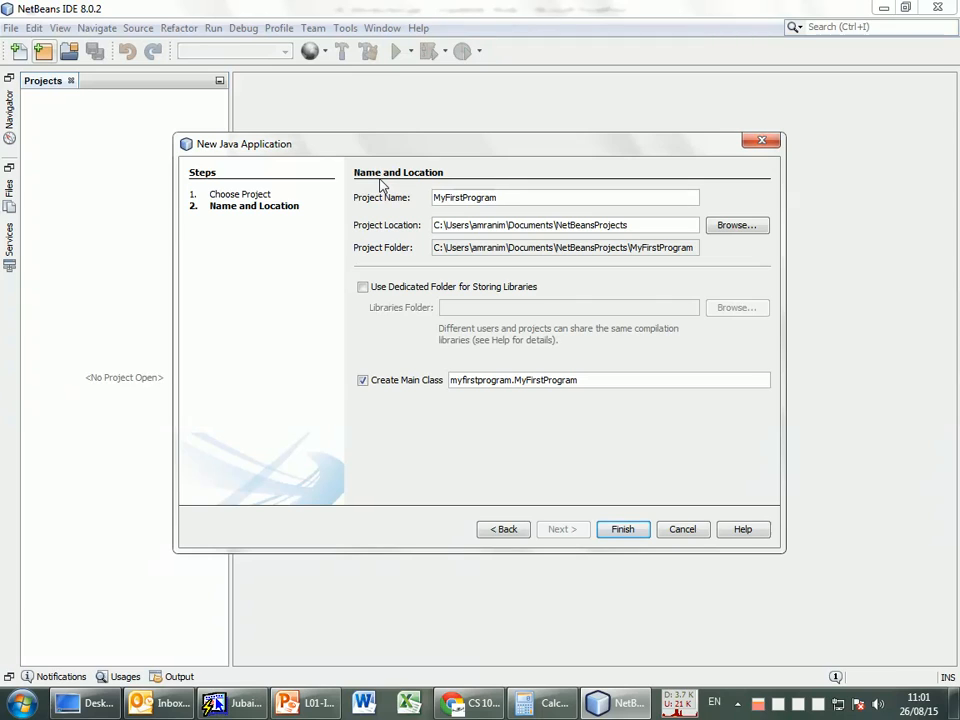
mouse_move(428, 244)
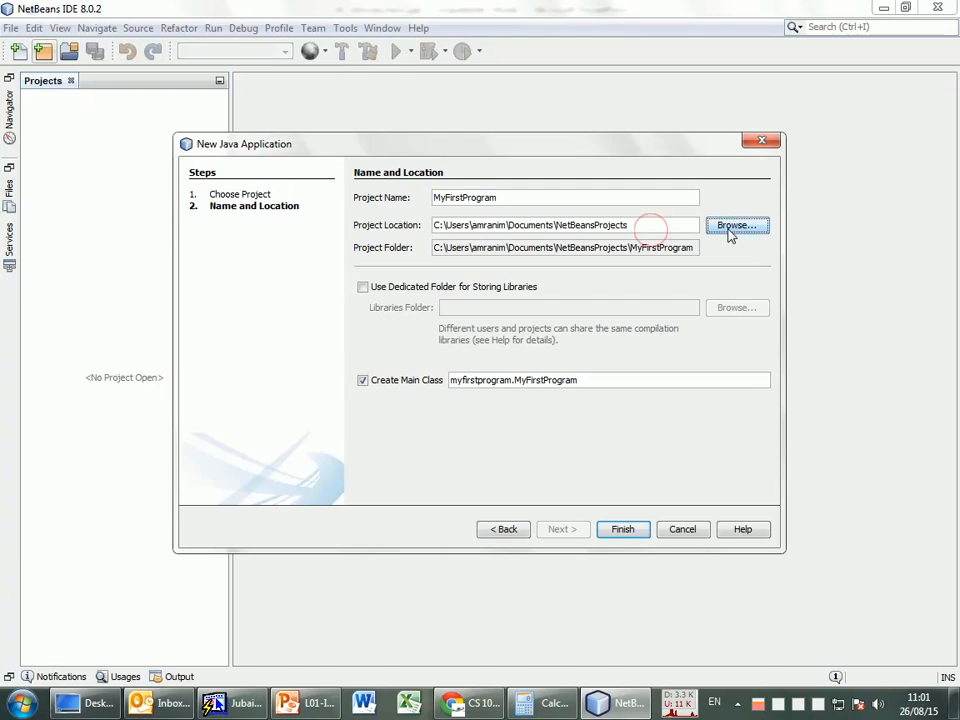
click(736, 224)
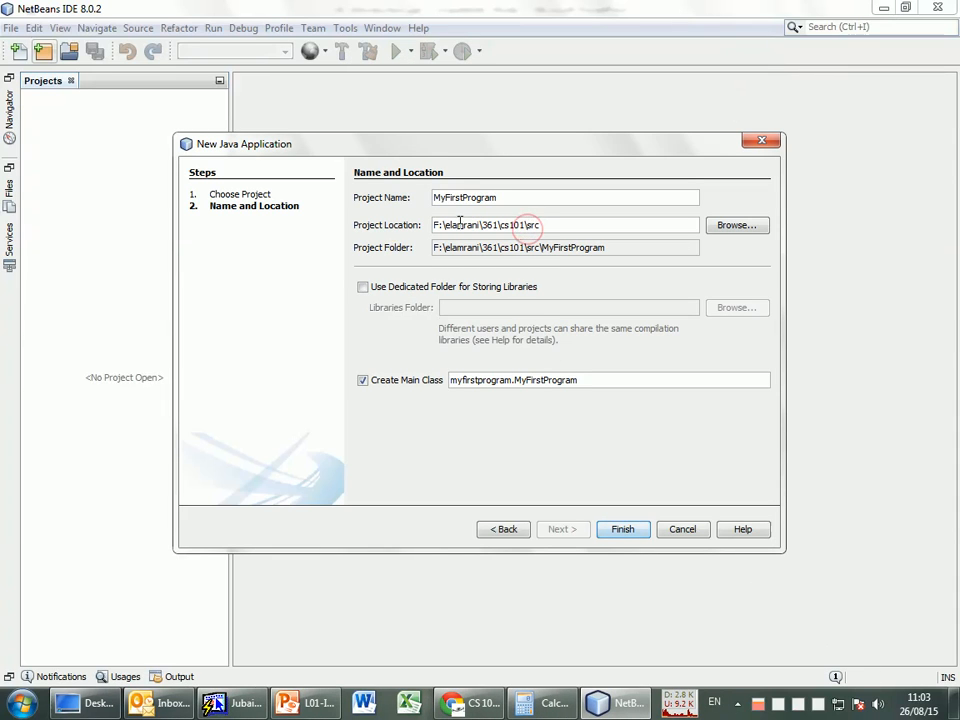
click(736, 224)
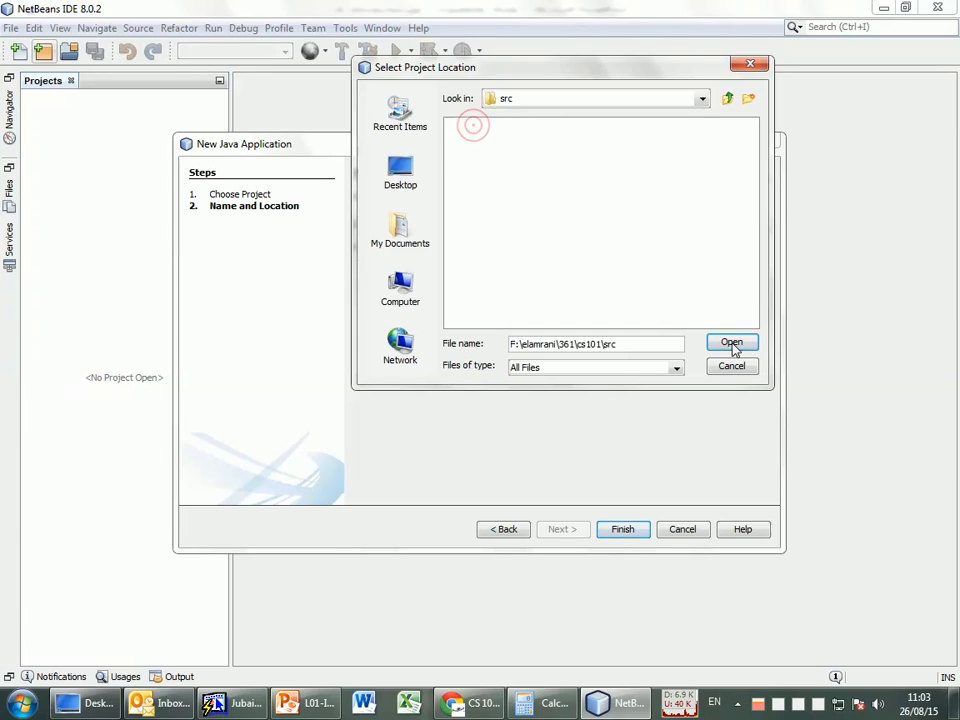
Accept the src folder under cs101 as the MyFirstProgram project location
click(732, 342)
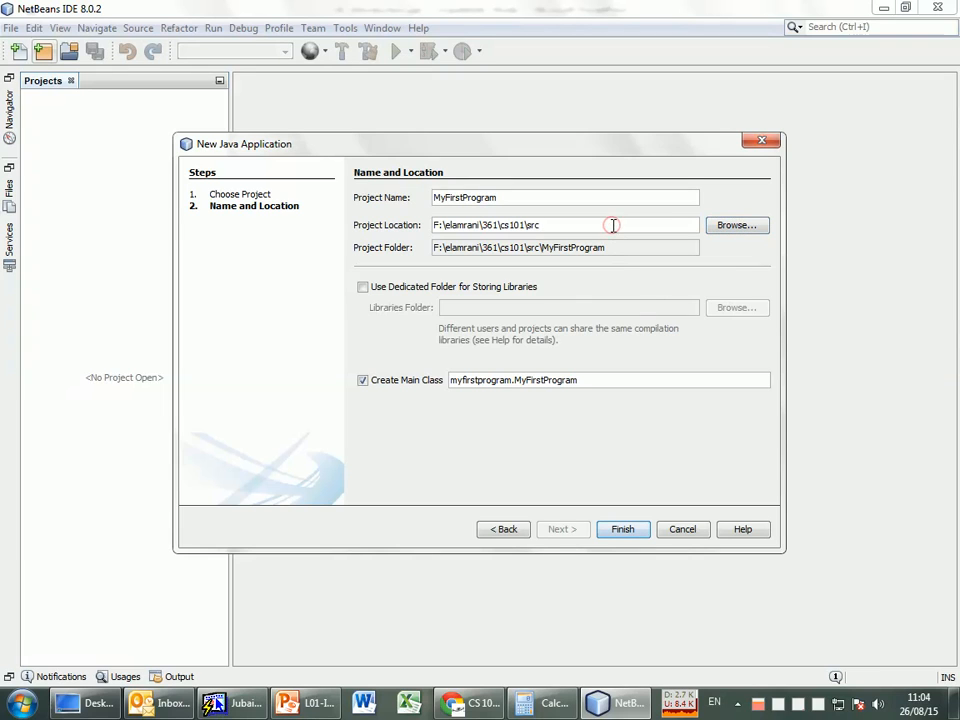
mouse_move(556, 198)
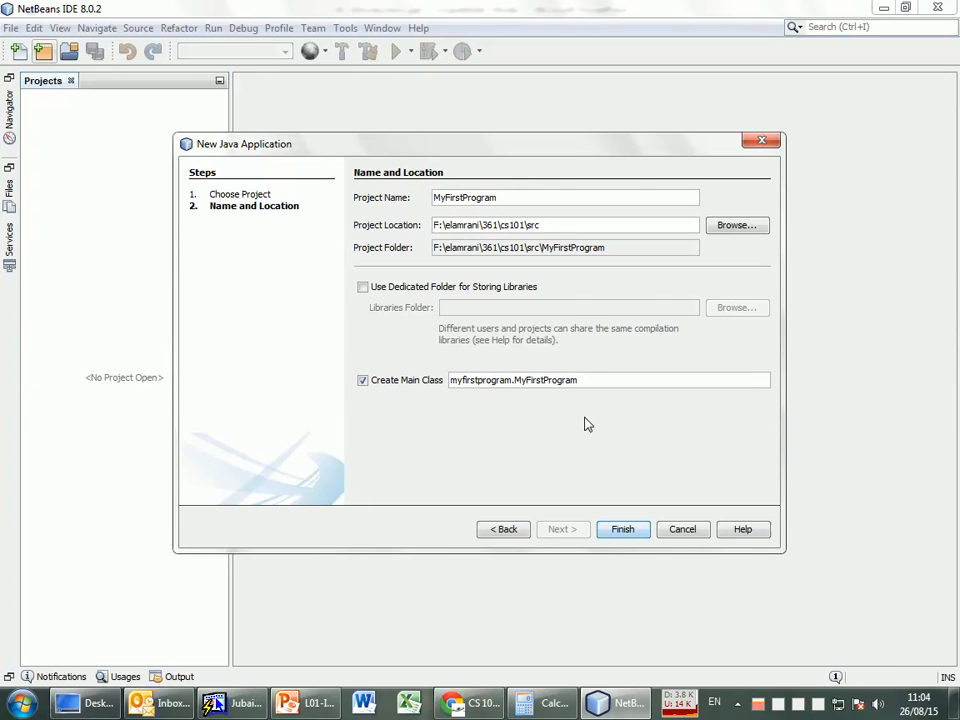
Finish the wizard so MyFirstProgram is created and MyFirstProgram.java opens in the editor
click(624, 528)
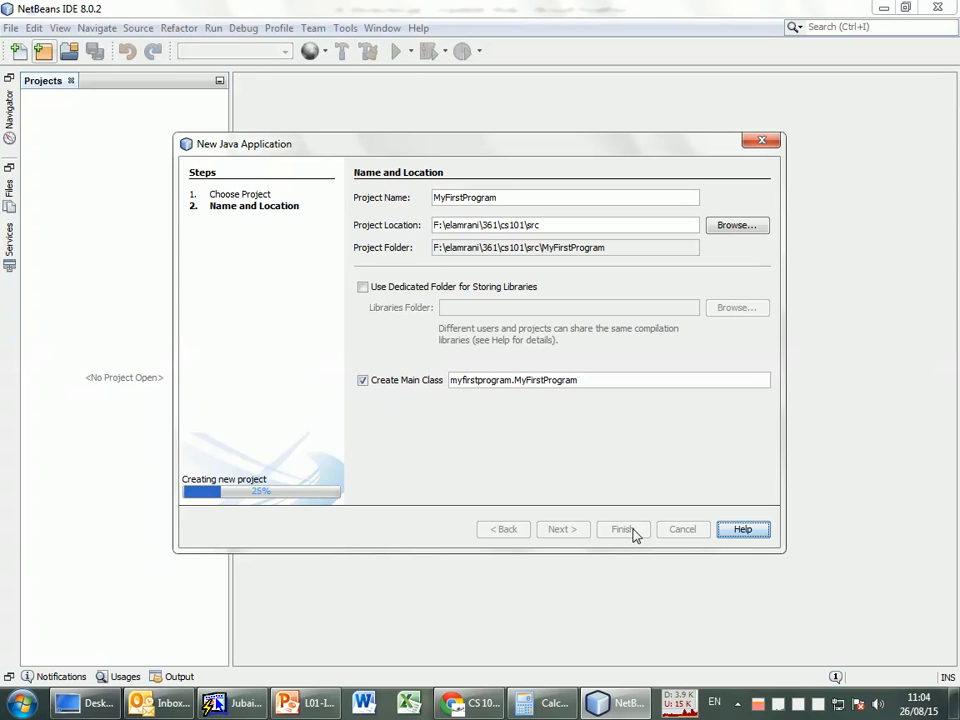
click(624, 528)
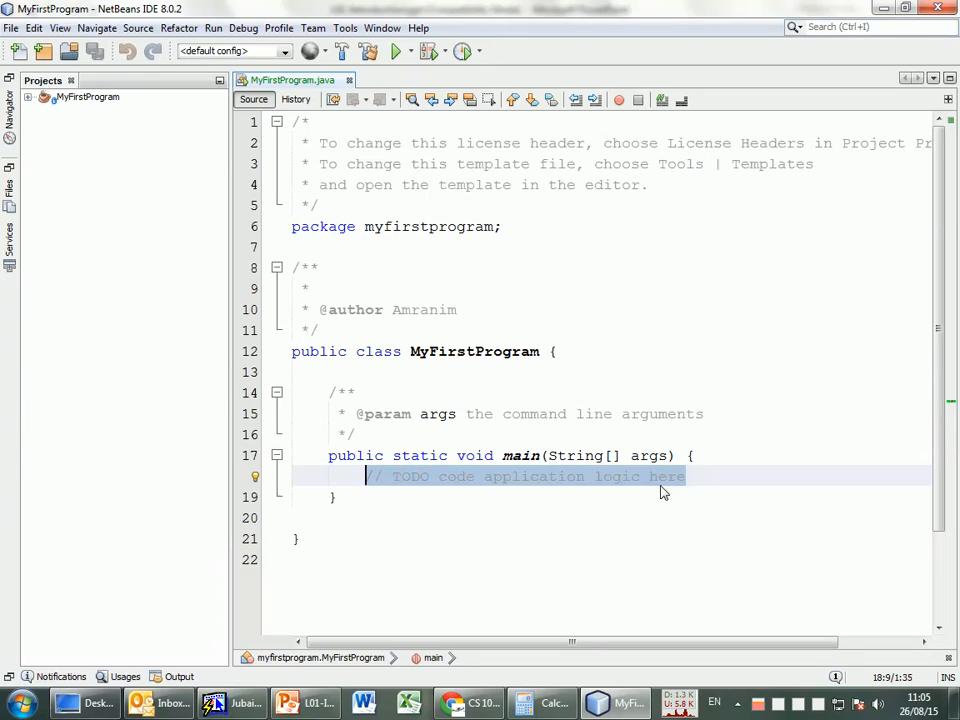
Switch to PowerPoint to view the MyFirstProgram hello world example slide
click(304, 704)
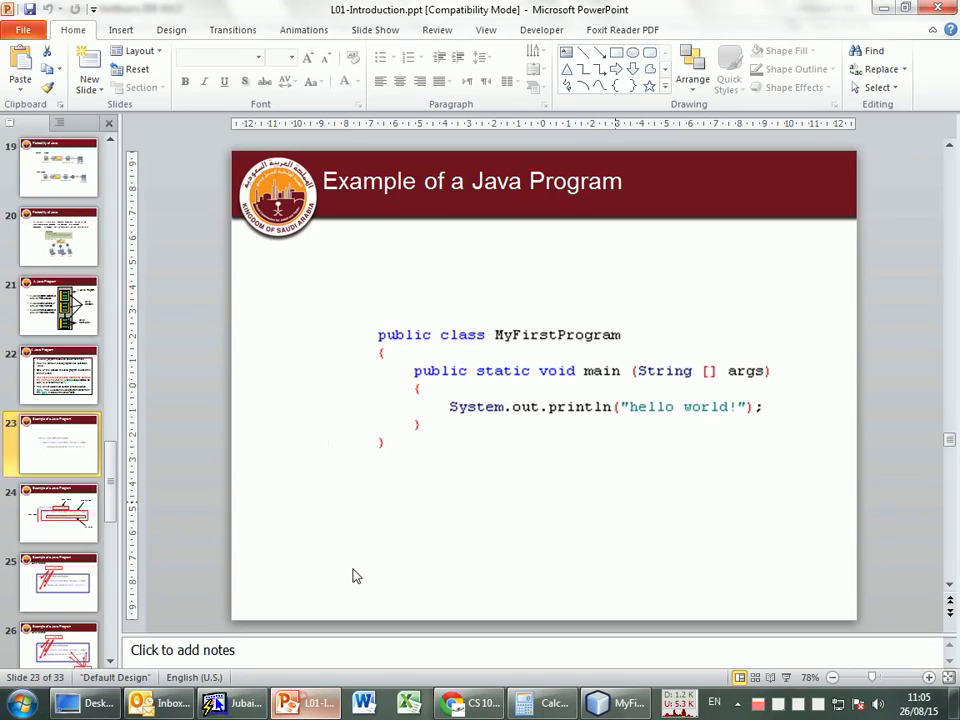
mouse_move(370, 516)
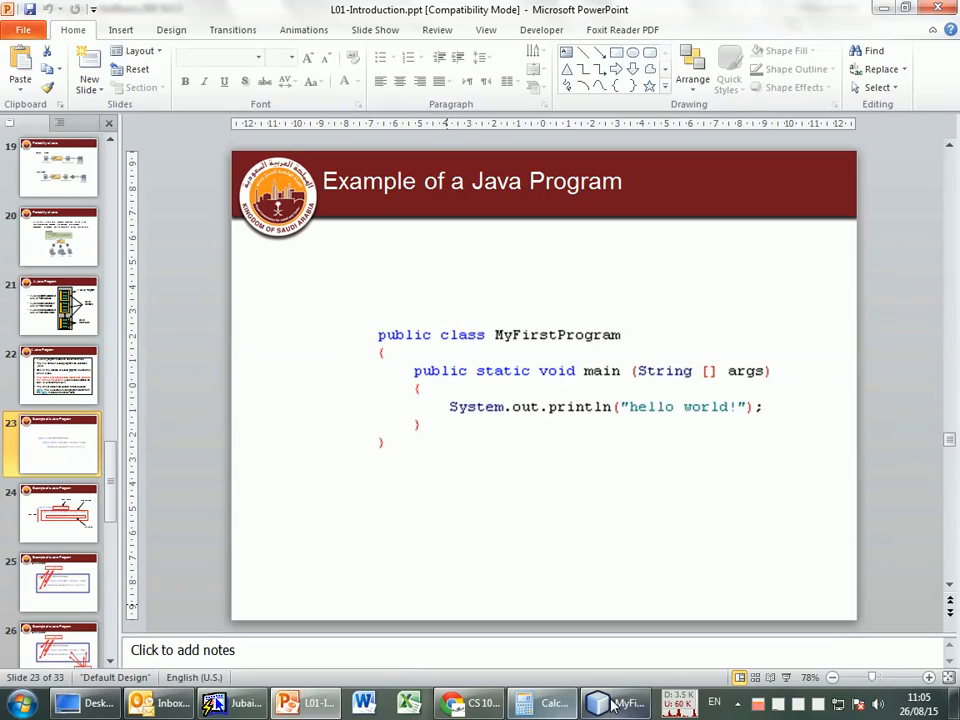
Make main's println print "hello world!", checking the slide, with blank lines around the statement
click(624, 702)
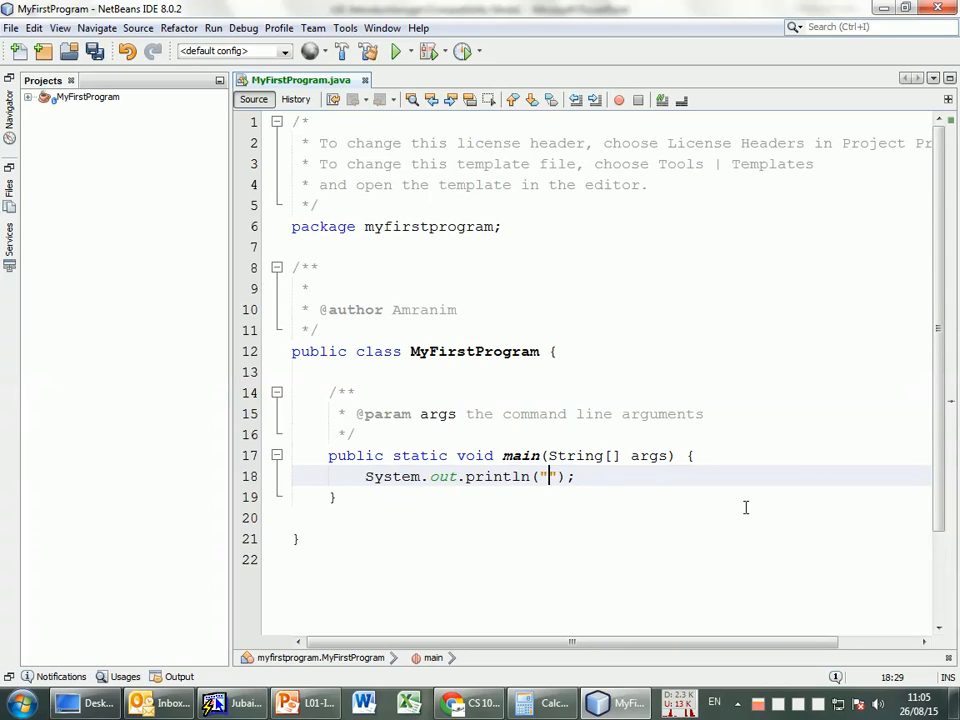
text(hello)
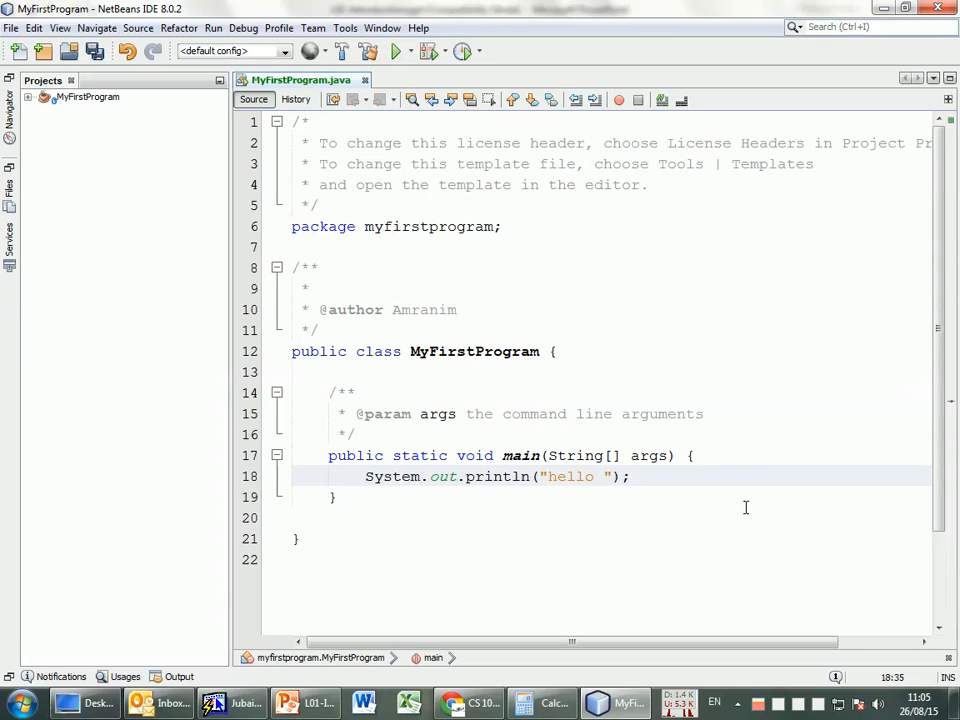
text(world.)
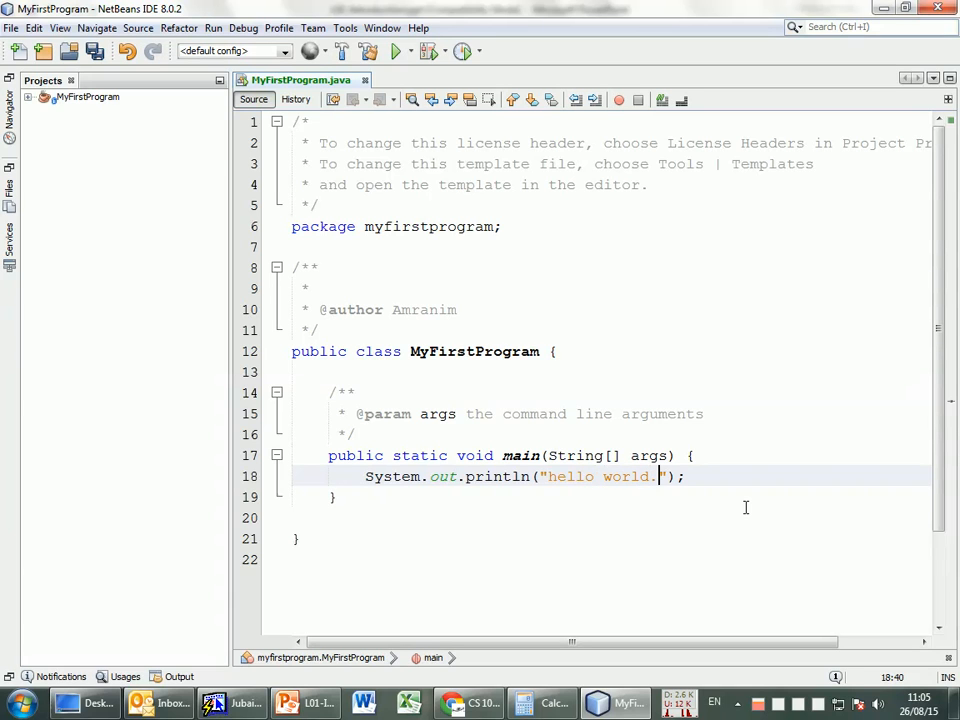
click(312, 704)
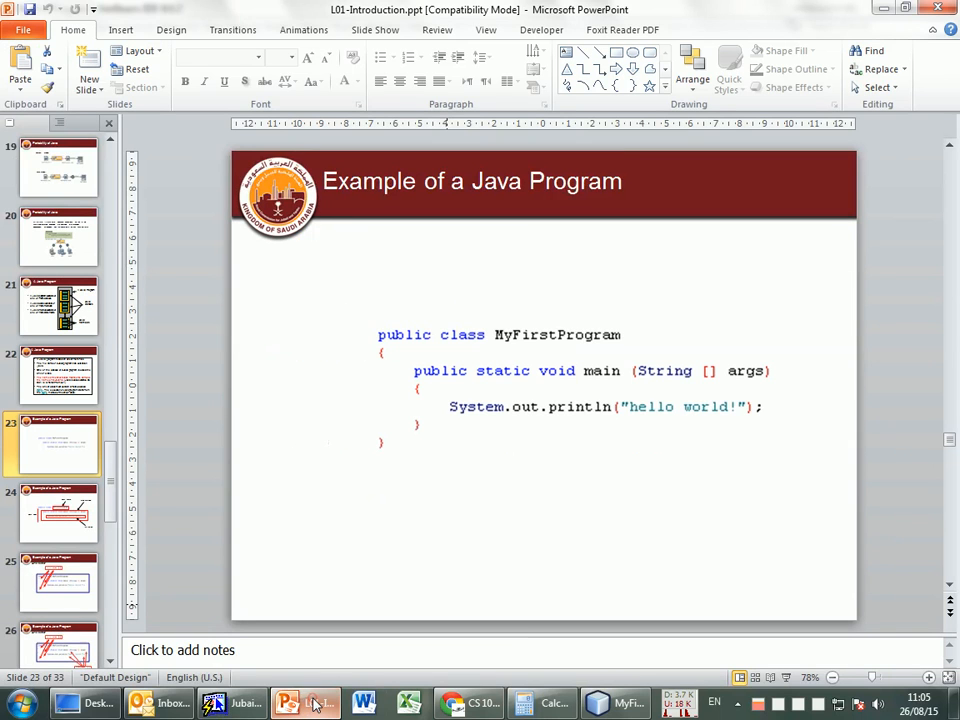
click(614, 702)
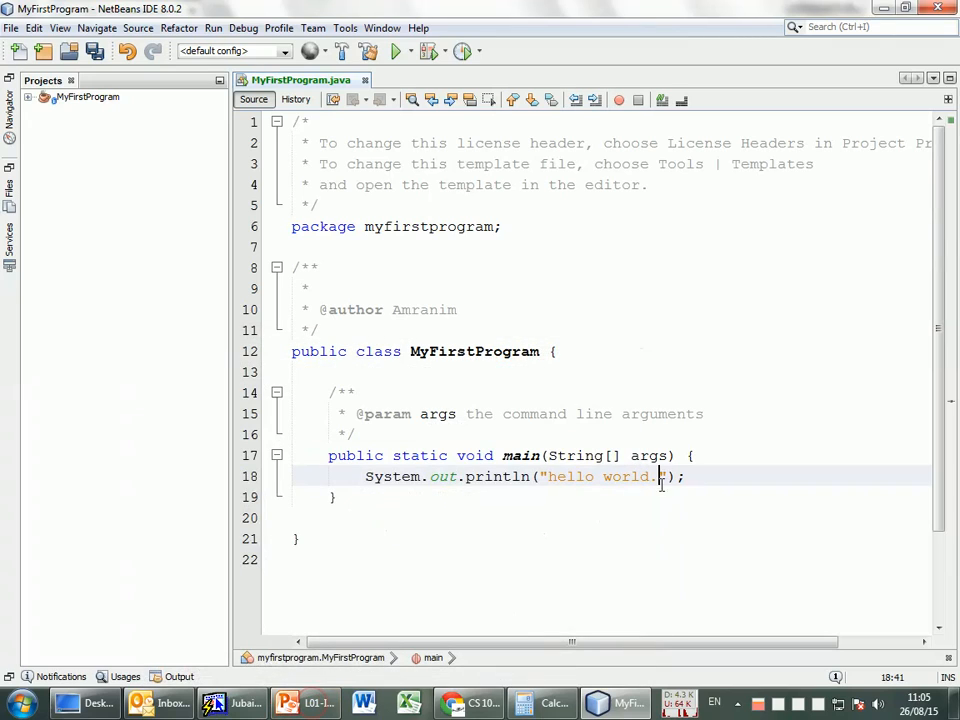
text(!)
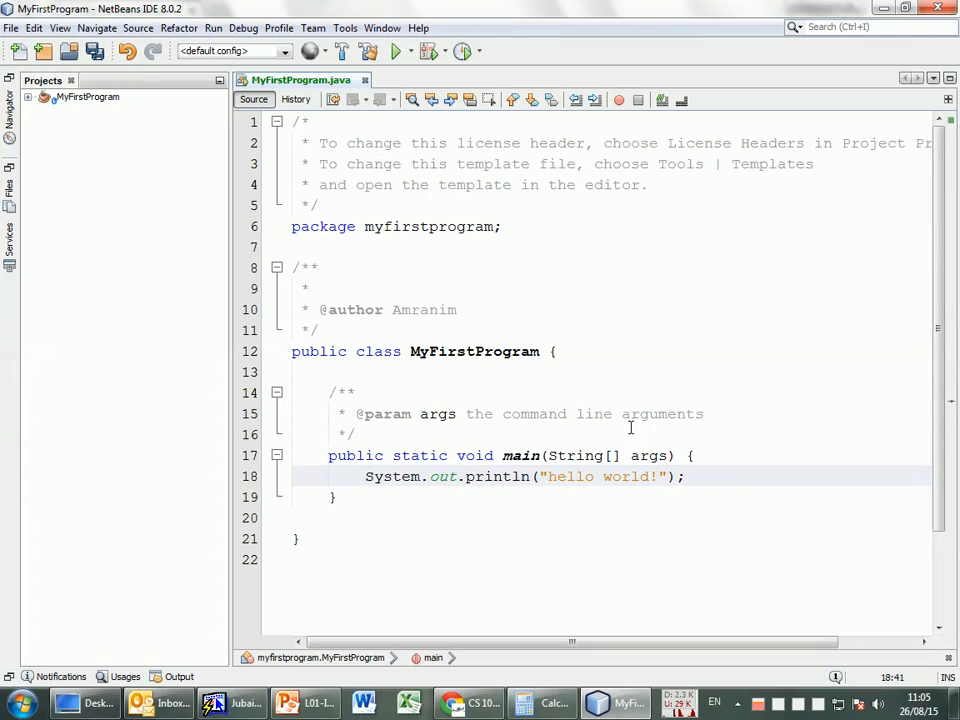
drag(320, 226, 724, 456)
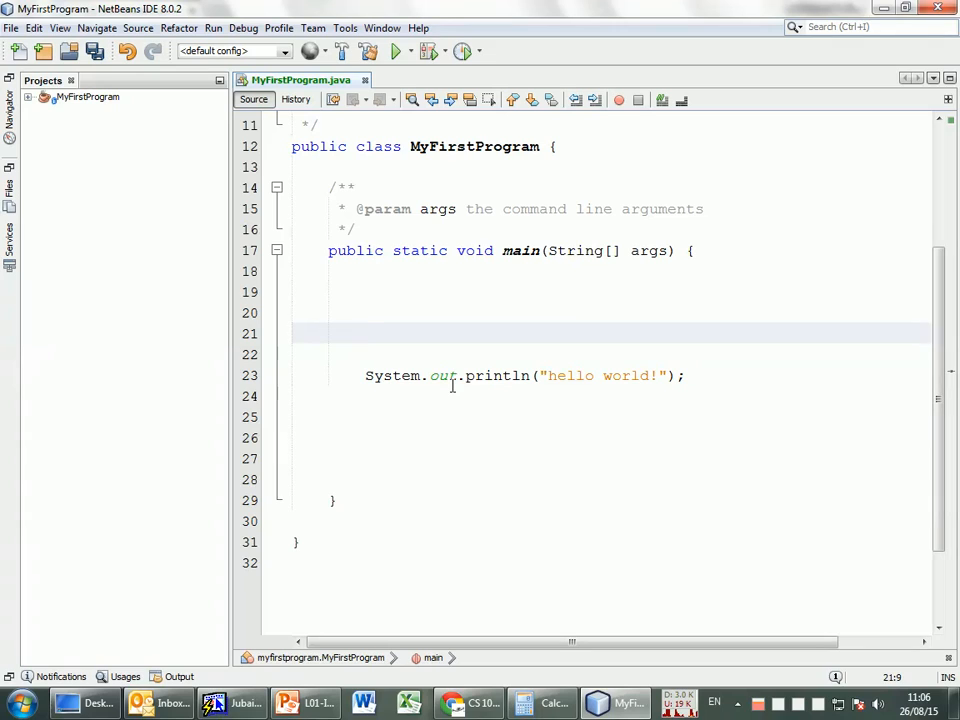
Run the MyFirstProgram project from the toolbar to print hello world!
click(366, 332)
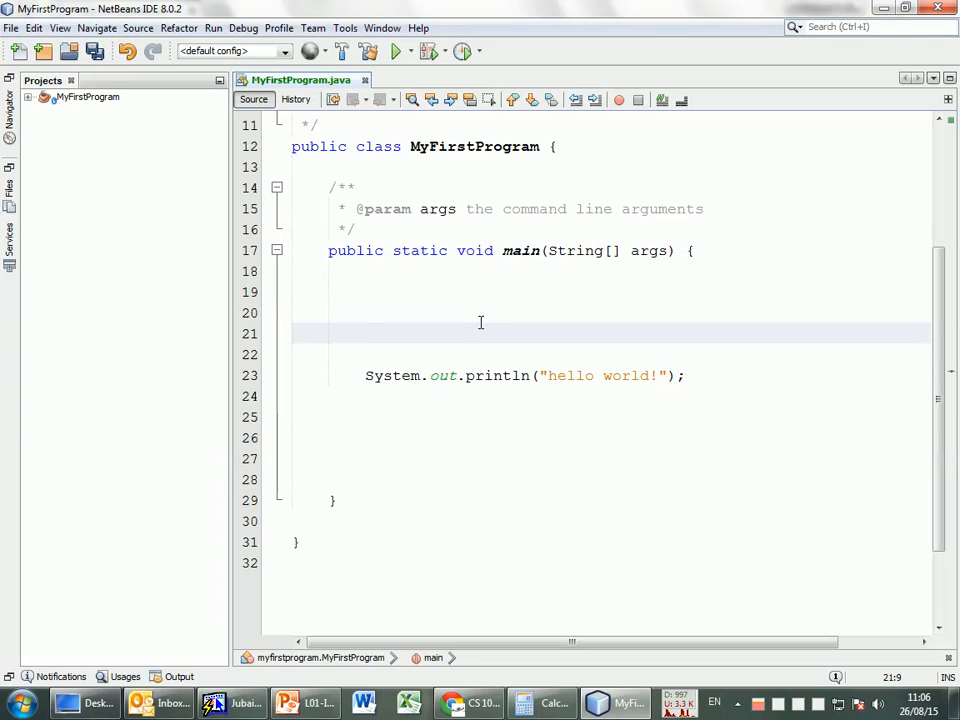
mouse_move(476, 344)
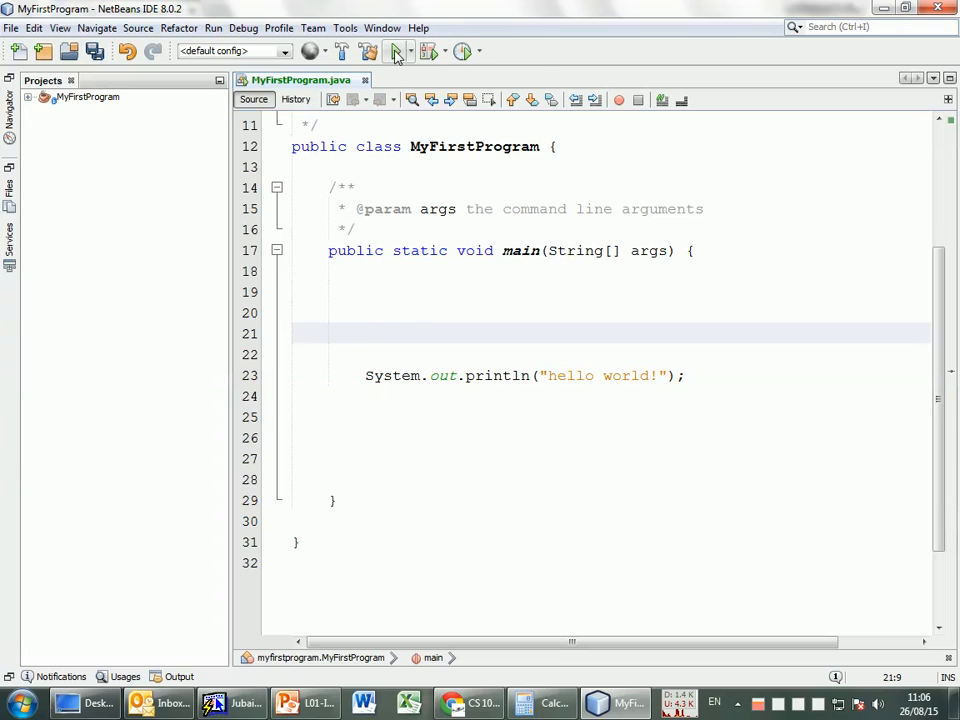
mouse_move(392, 52)
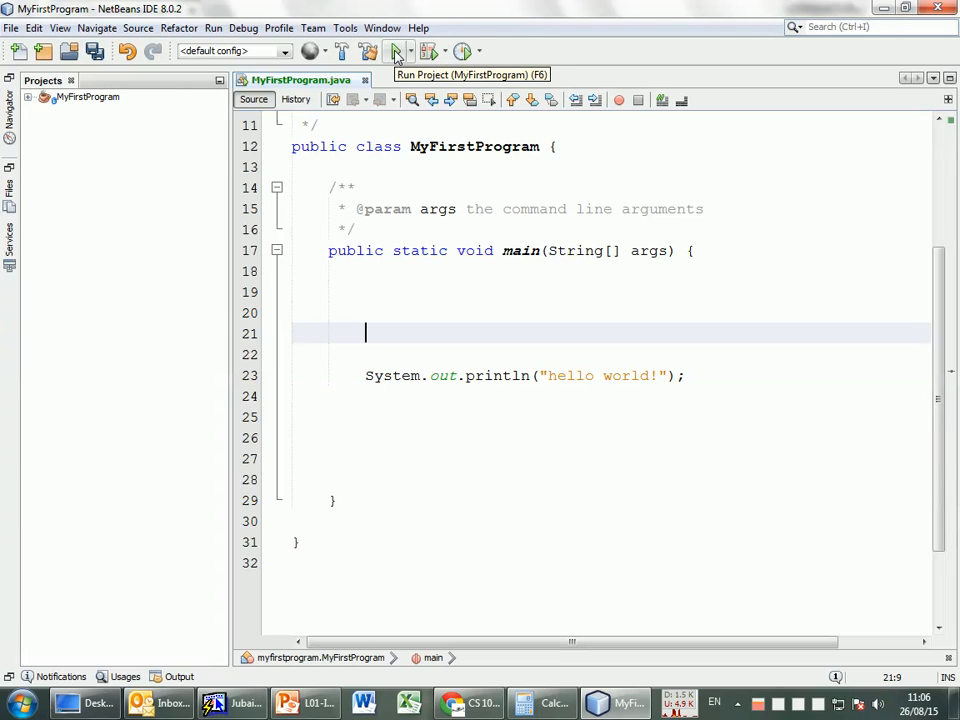
click(392, 52)
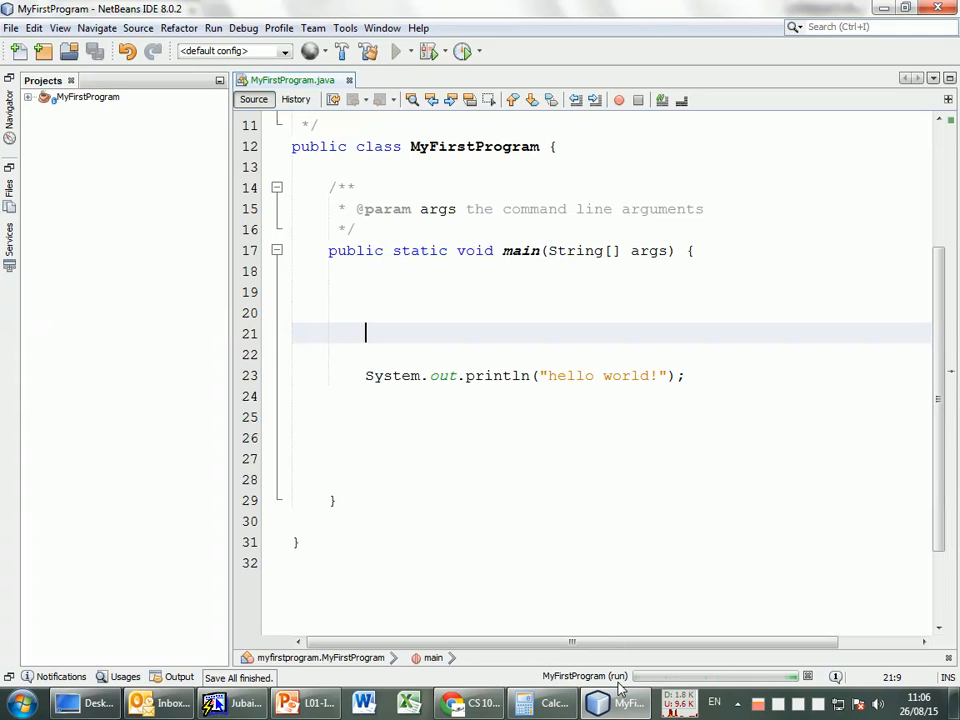
click(406, 52)
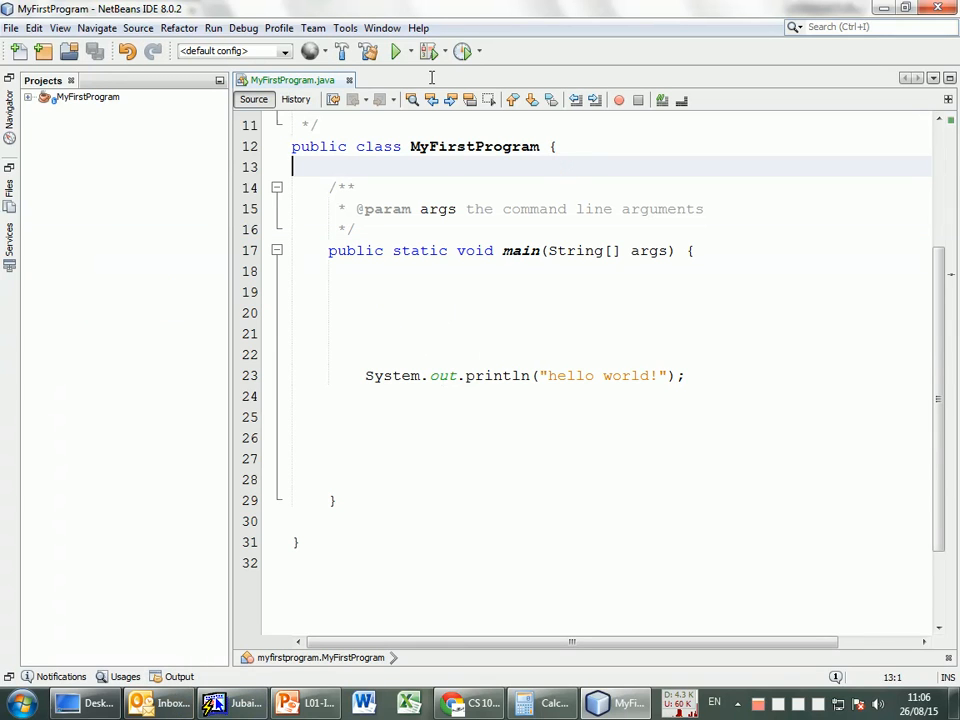
Change the printed message to Salam alaykom! and run the program
click(392, 52)
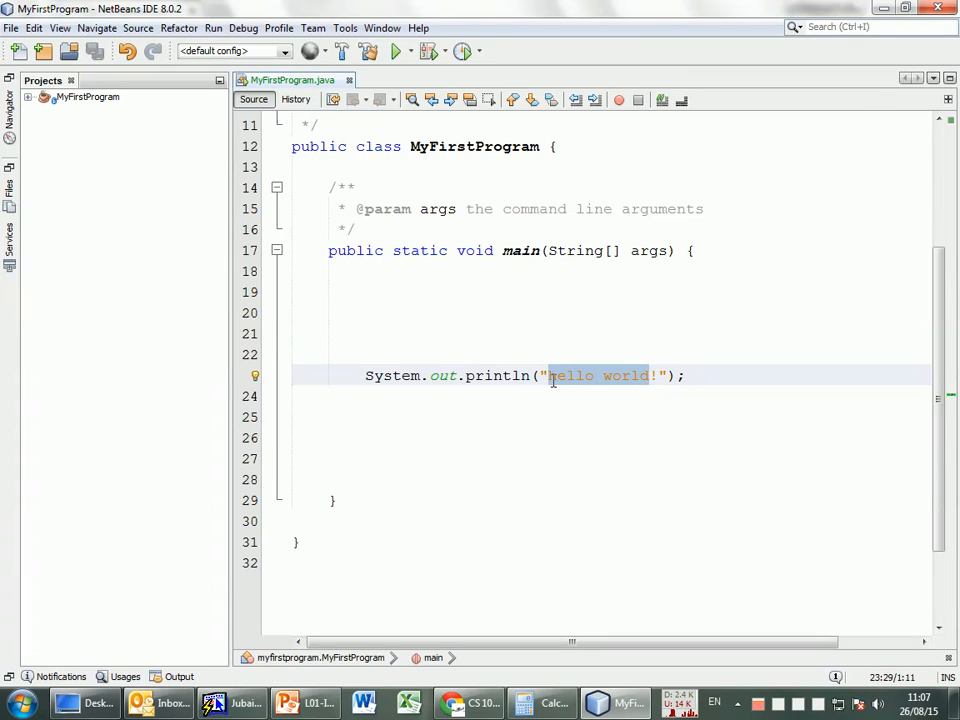
text(salam alaykom)
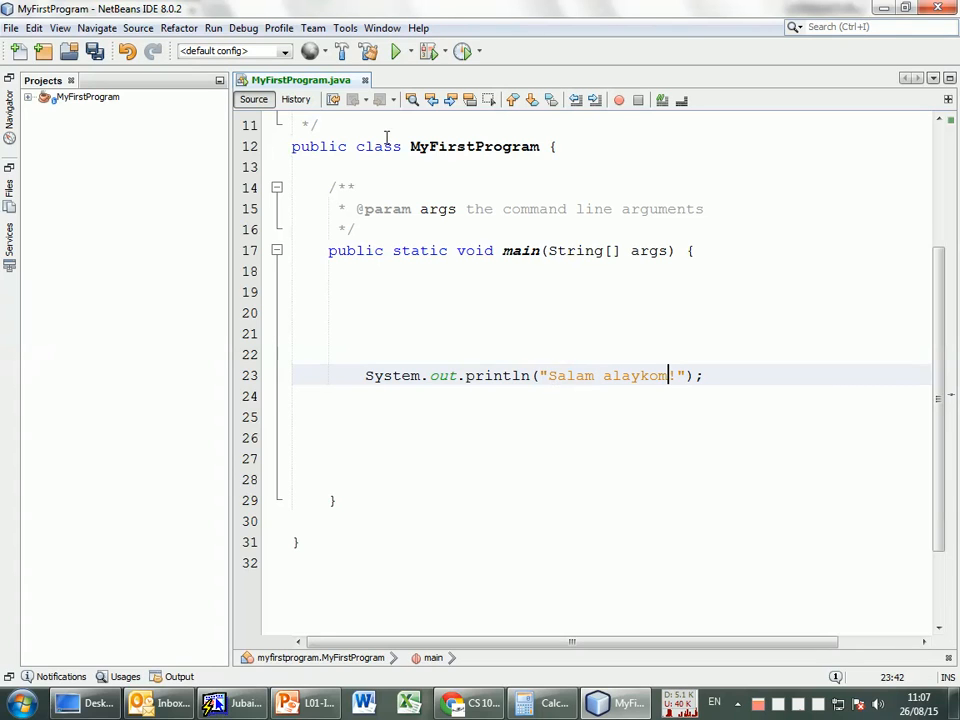
mouse_move(582, 376)
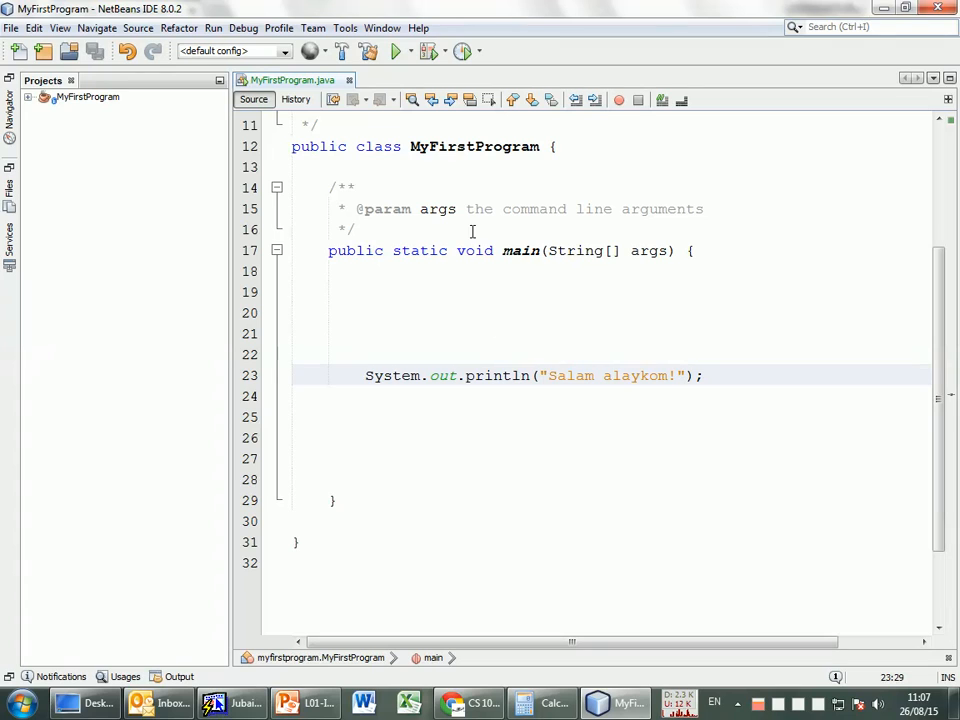
mouse_move(390, 52)
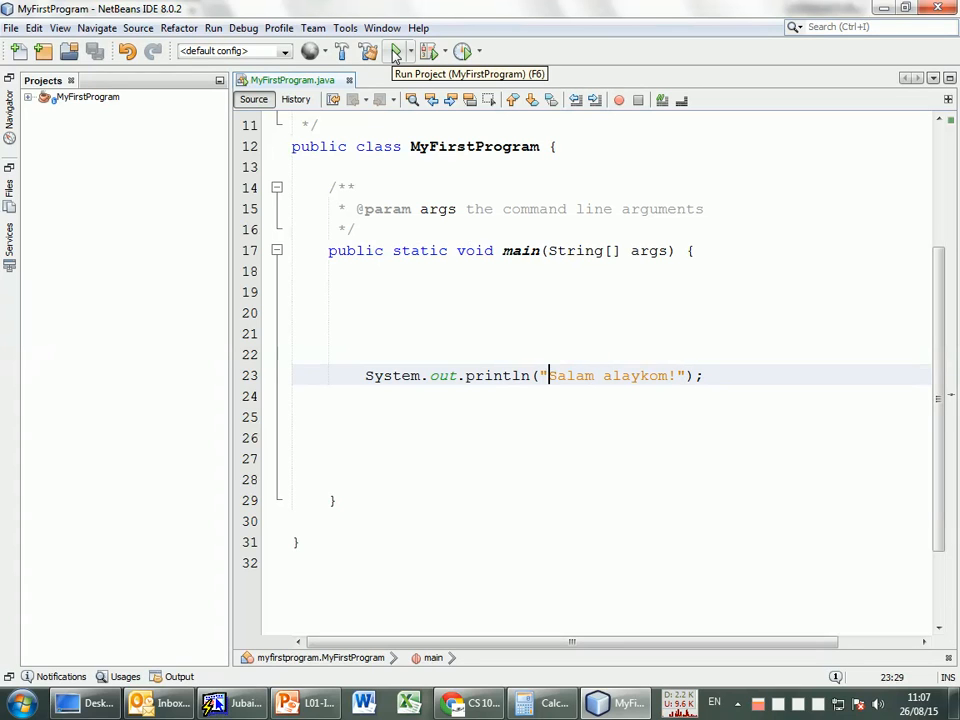
click(392, 52)
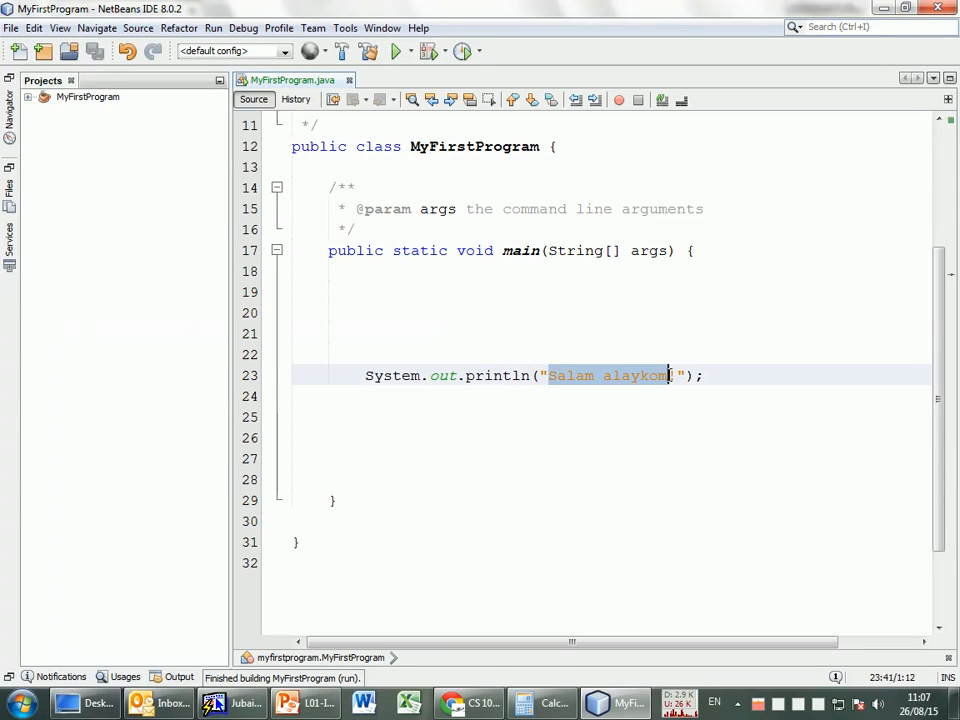
Replace the message with the Arabic greeting السلام عليكم and run again
text(السلام)
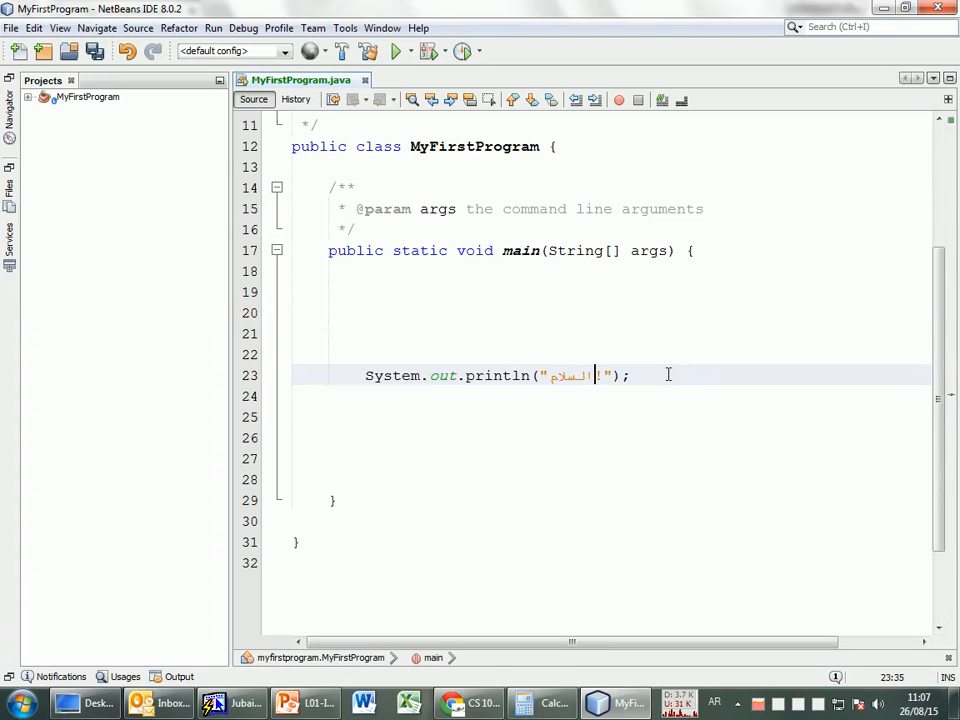
text(عليكم)
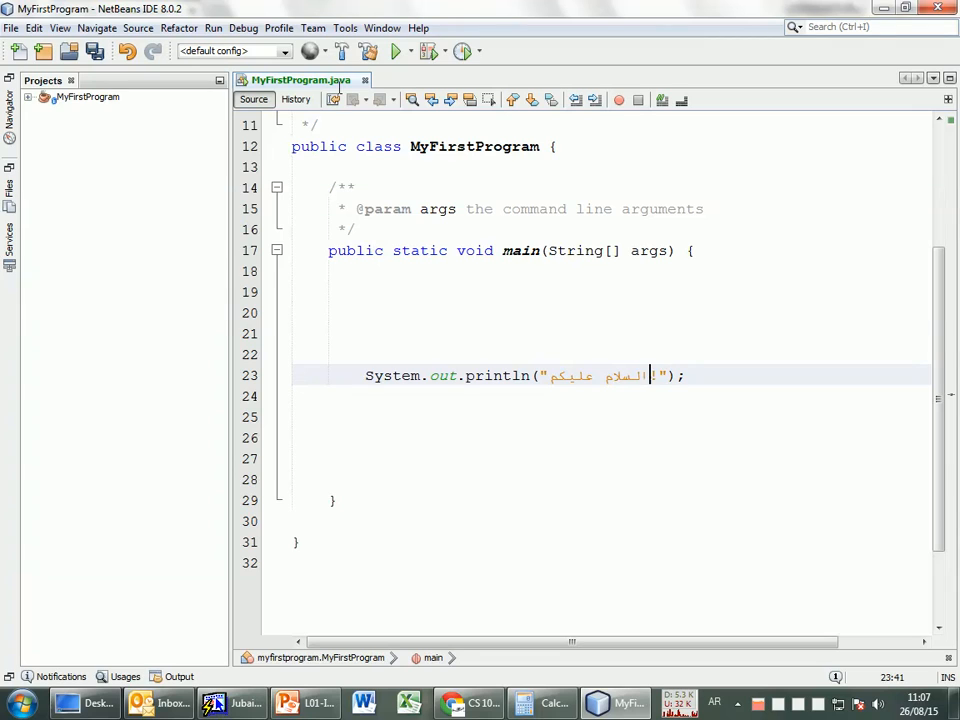
click(384, 52)
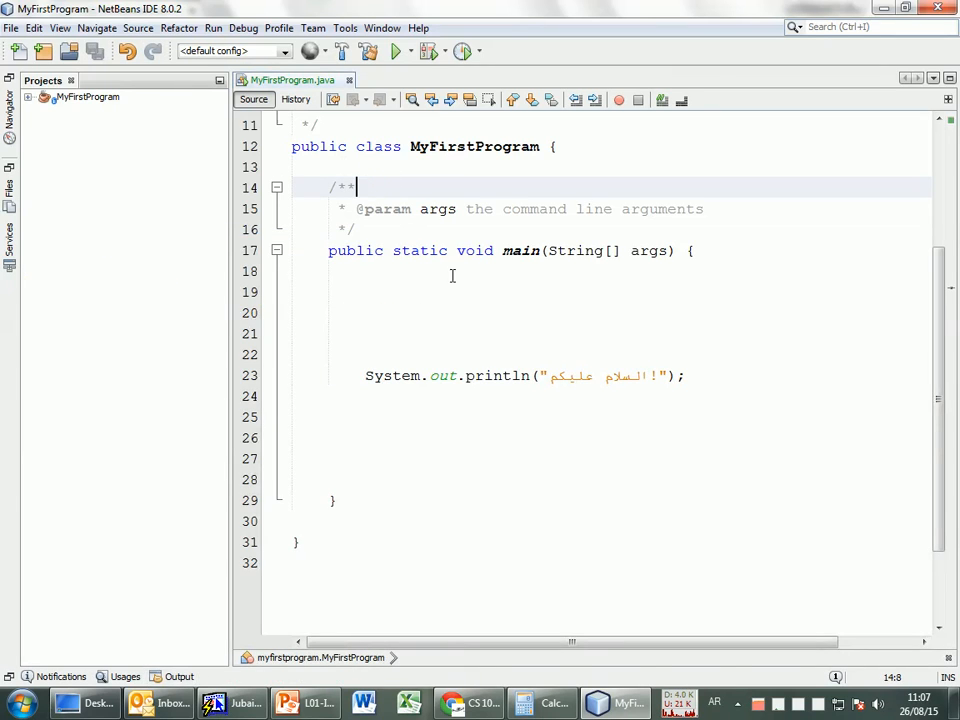
click(500, 376)
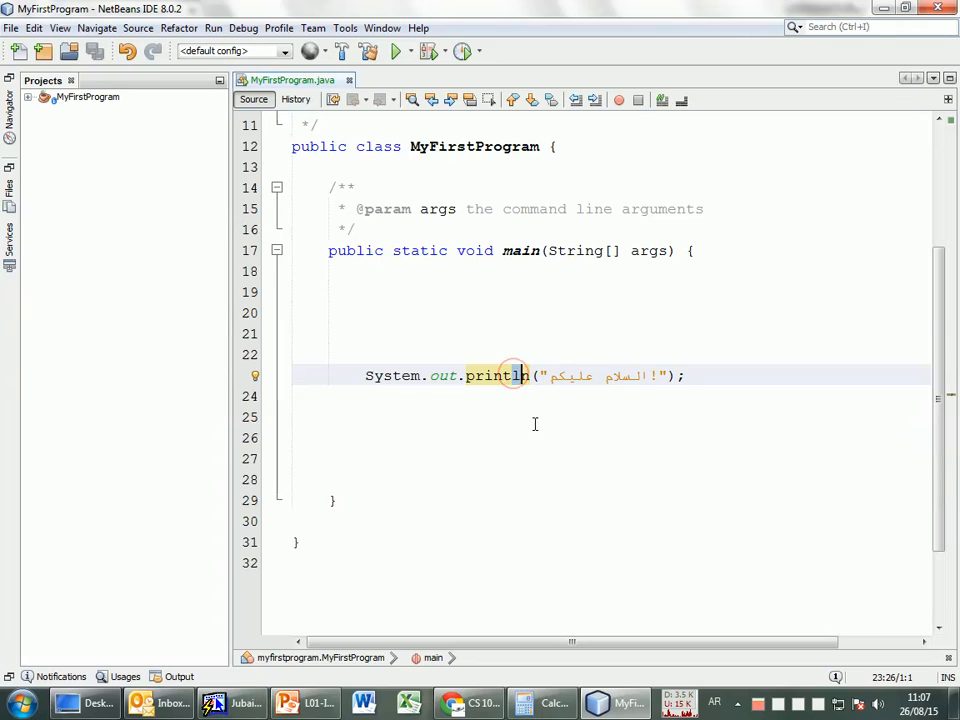
click(532, 404)
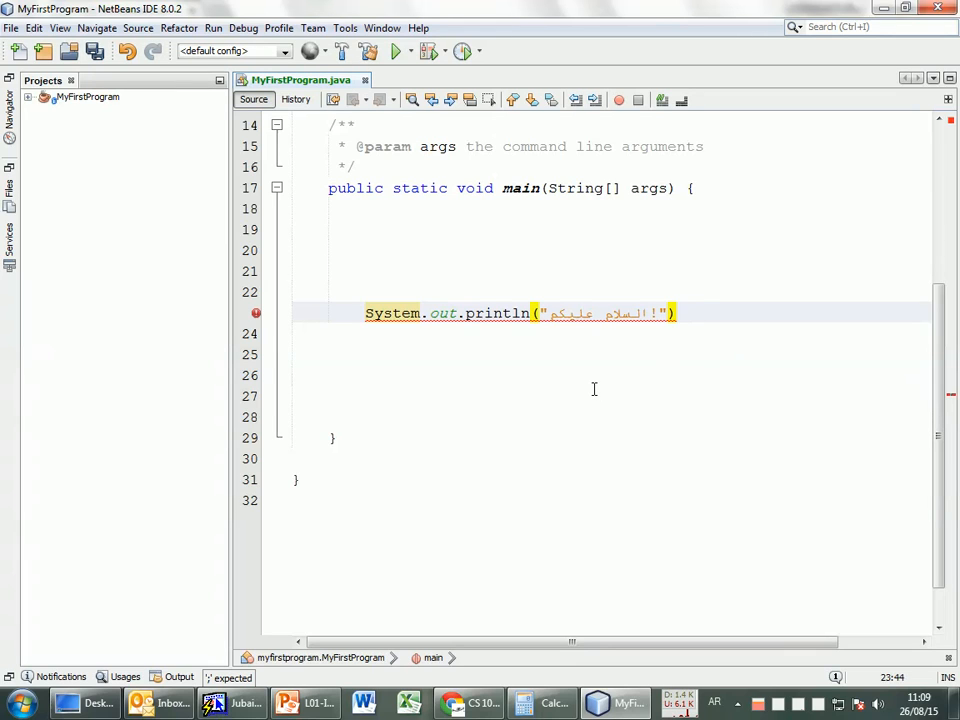
click(414, 386)
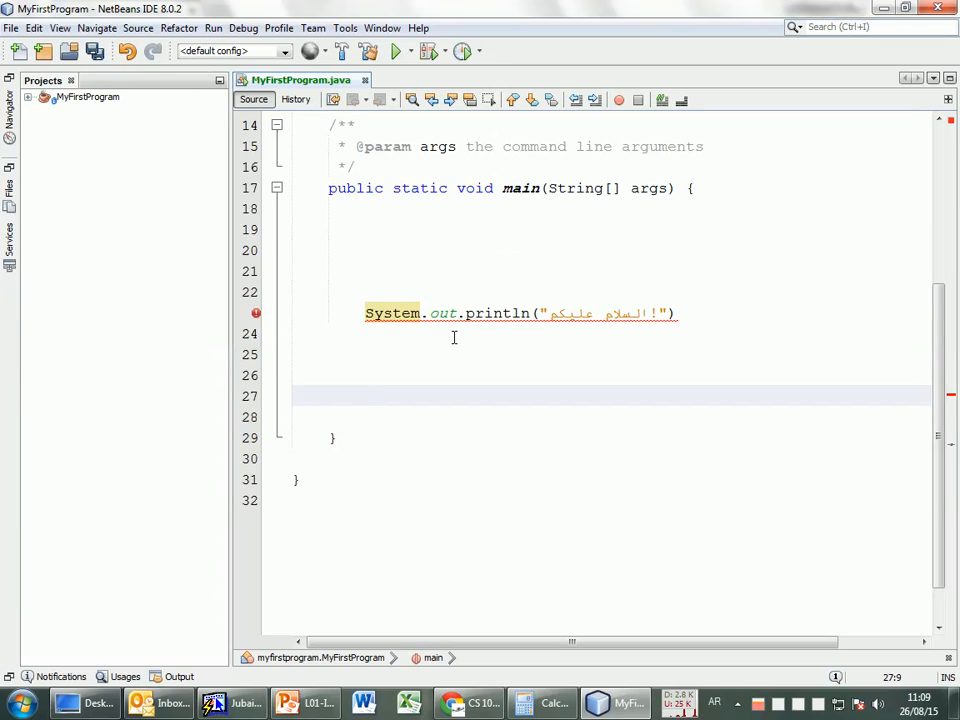
click(366, 396)
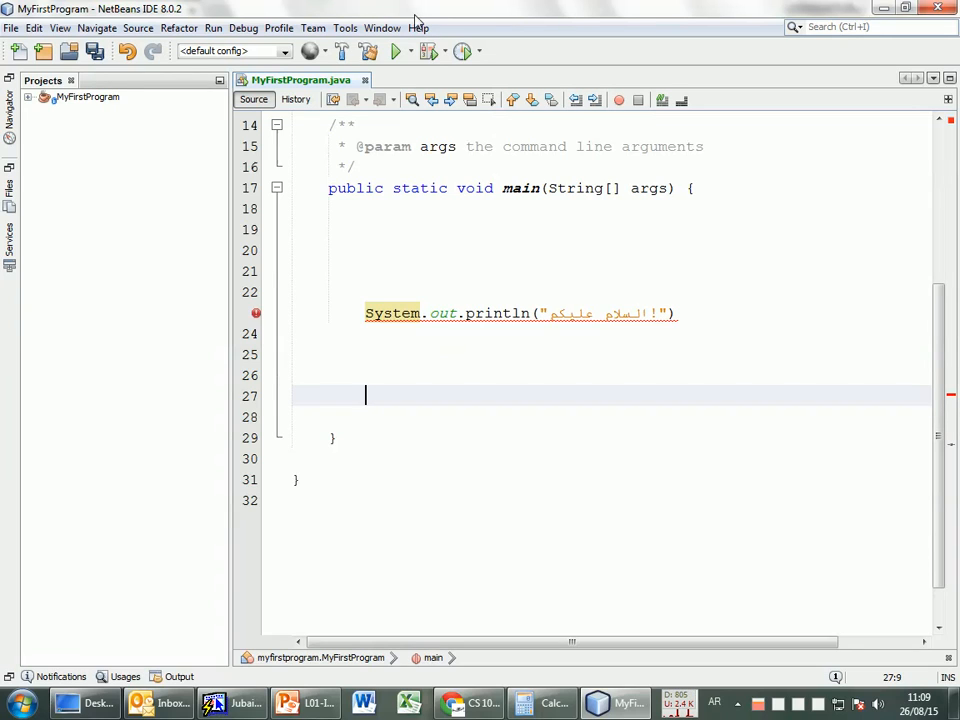
mouse_move(380, 52)
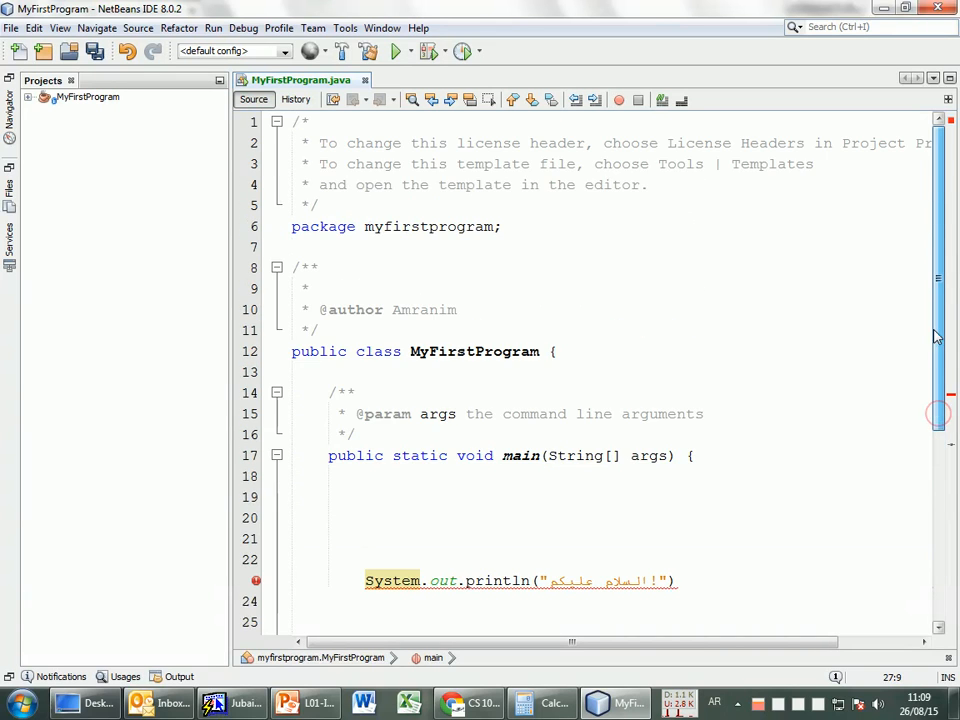
scroll(down, 3)
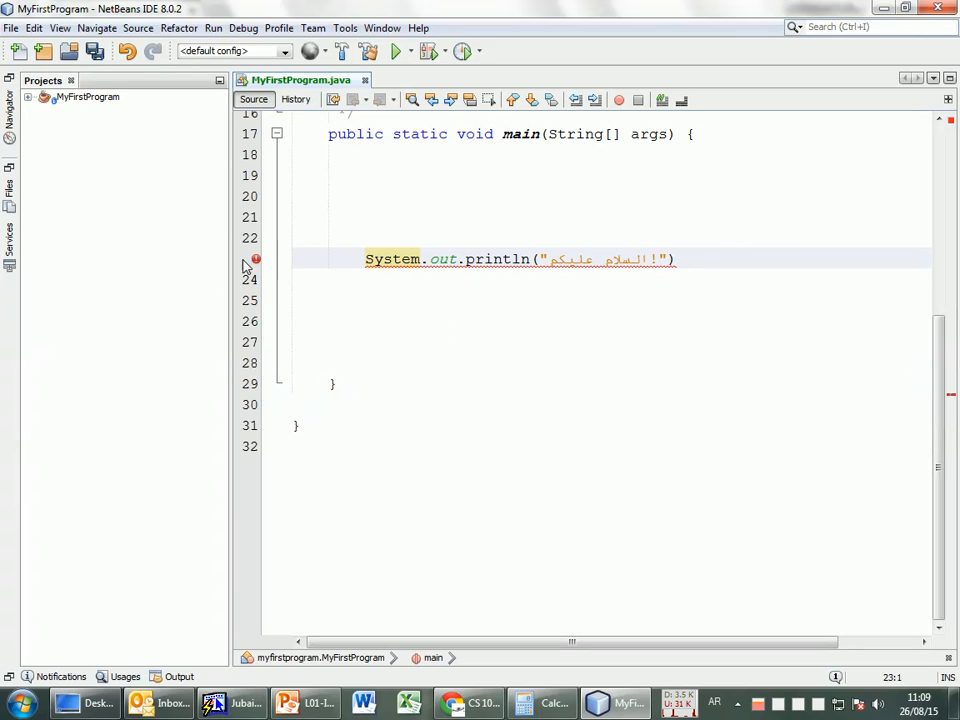
mouse_move(256, 260)
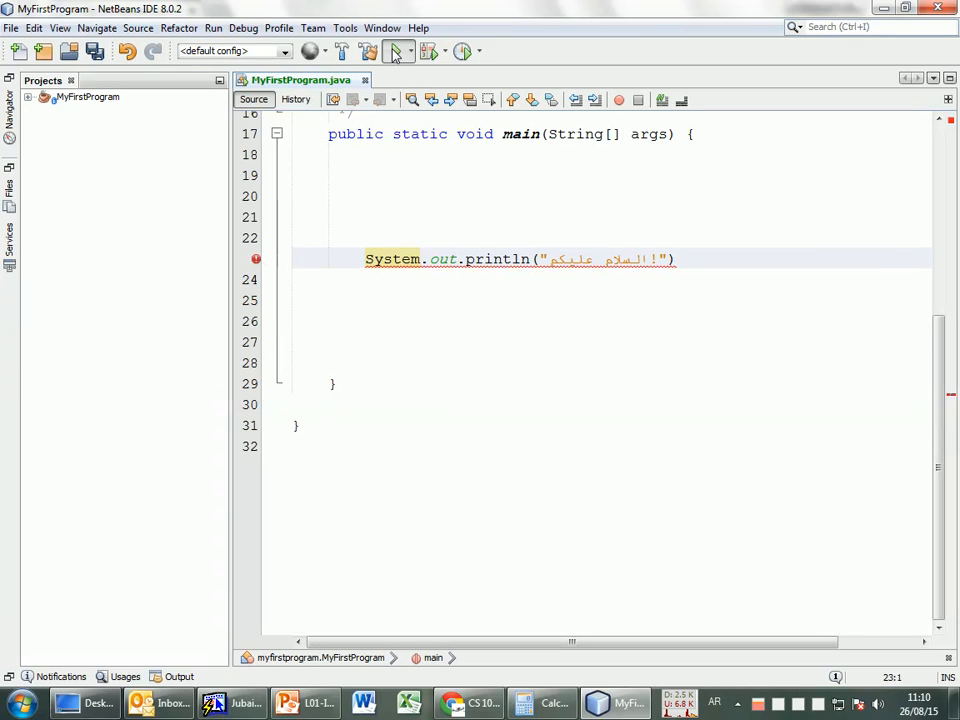
Run the project anyway despite the compile error, printing the Arabic greeting with BUILD SUCCESSFUL
click(388, 52)
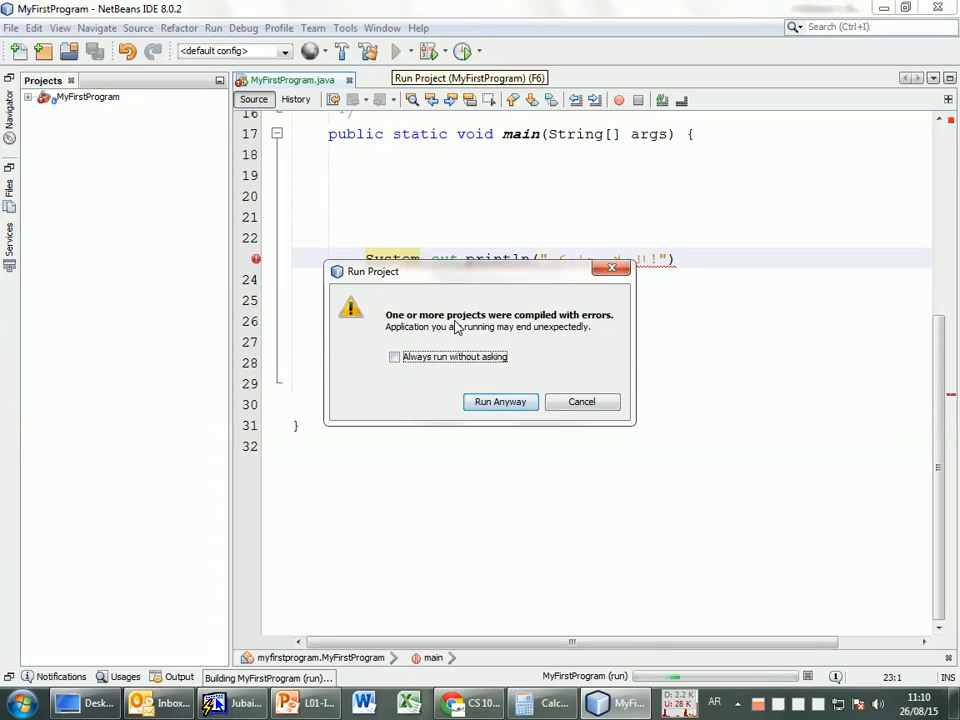
mouse_move(516, 328)
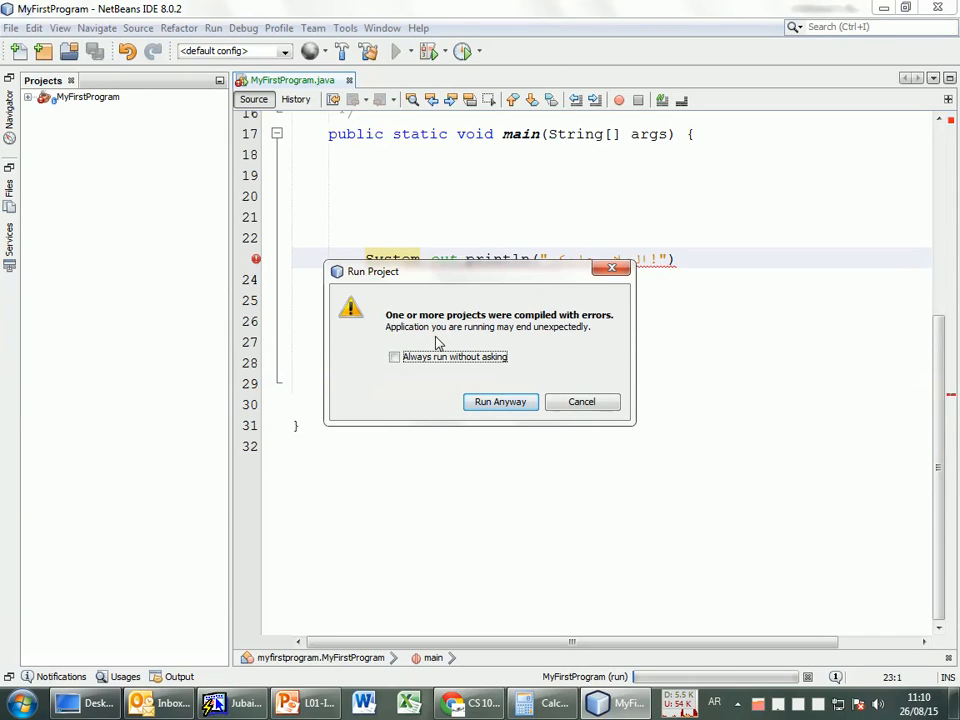
mouse_move(584, 340)
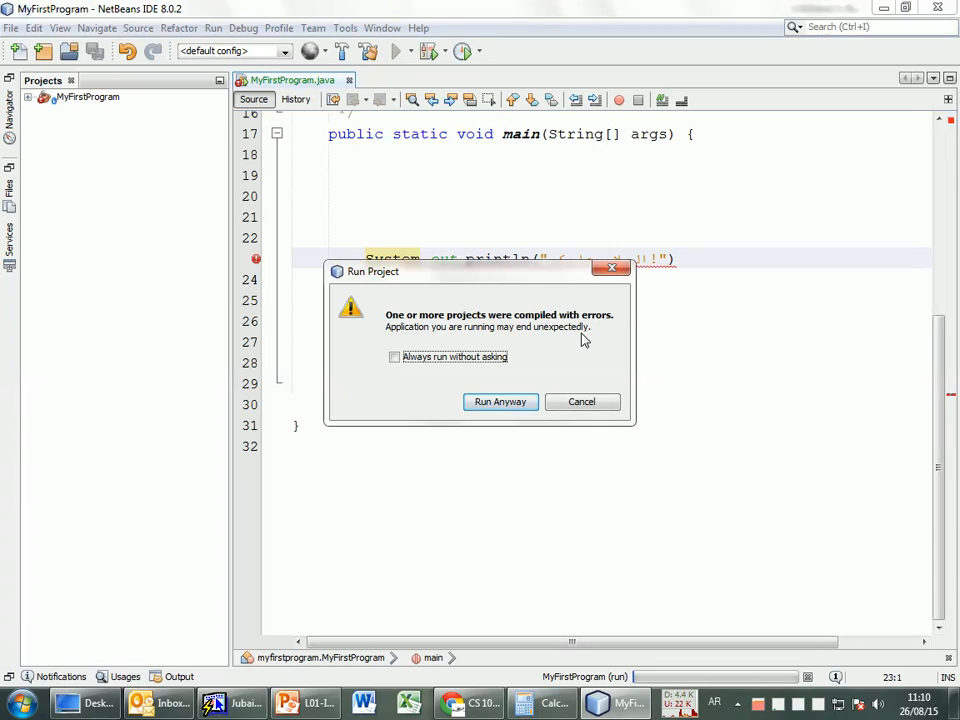
click(500, 402)
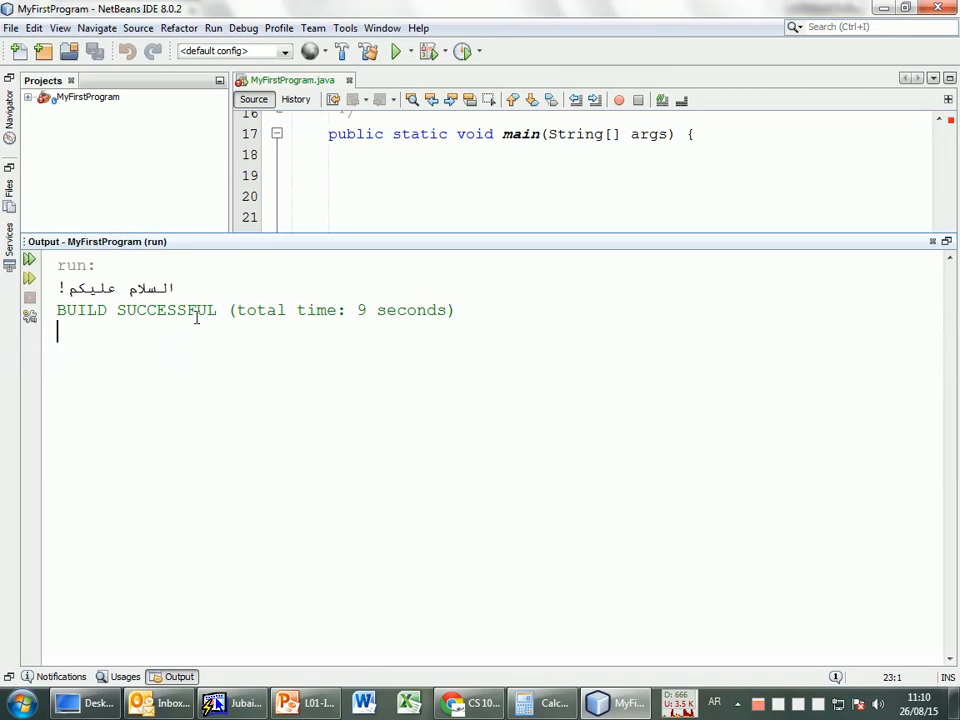
mouse_move(374, 178)
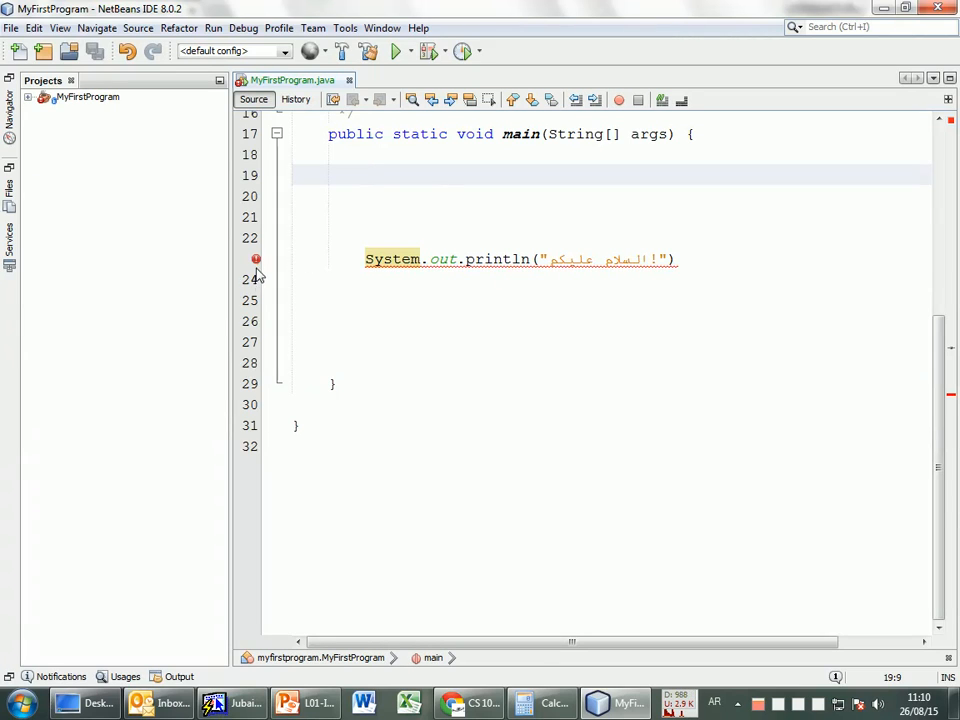
mouse_move(256, 264)
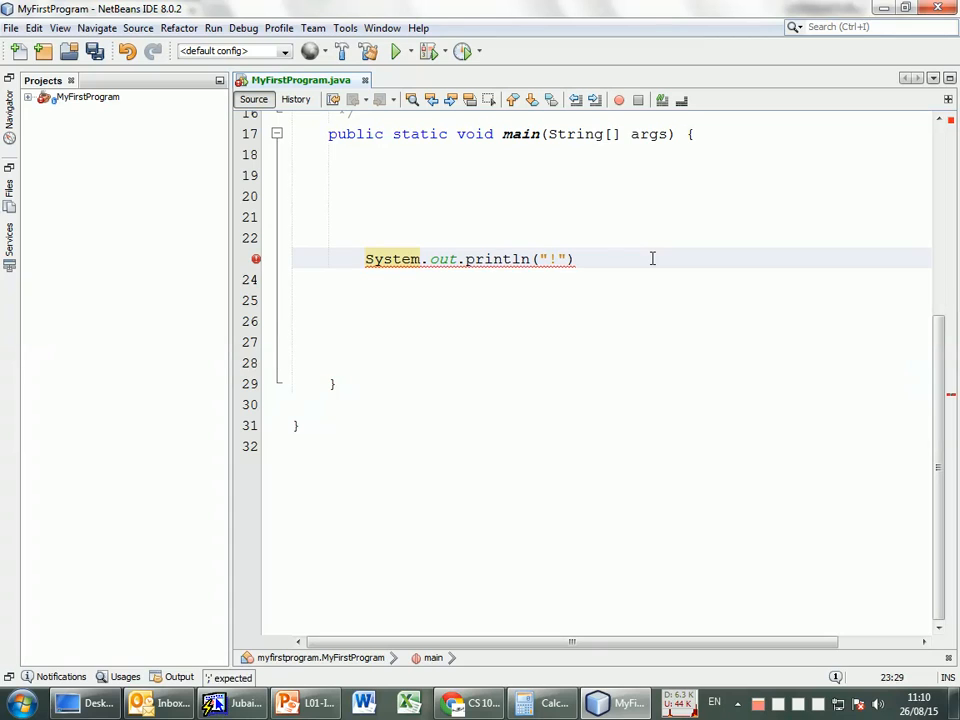
Replace the Arabic string with "hello world!" and run anyway despite the missing-semicolon error
text(hello world)
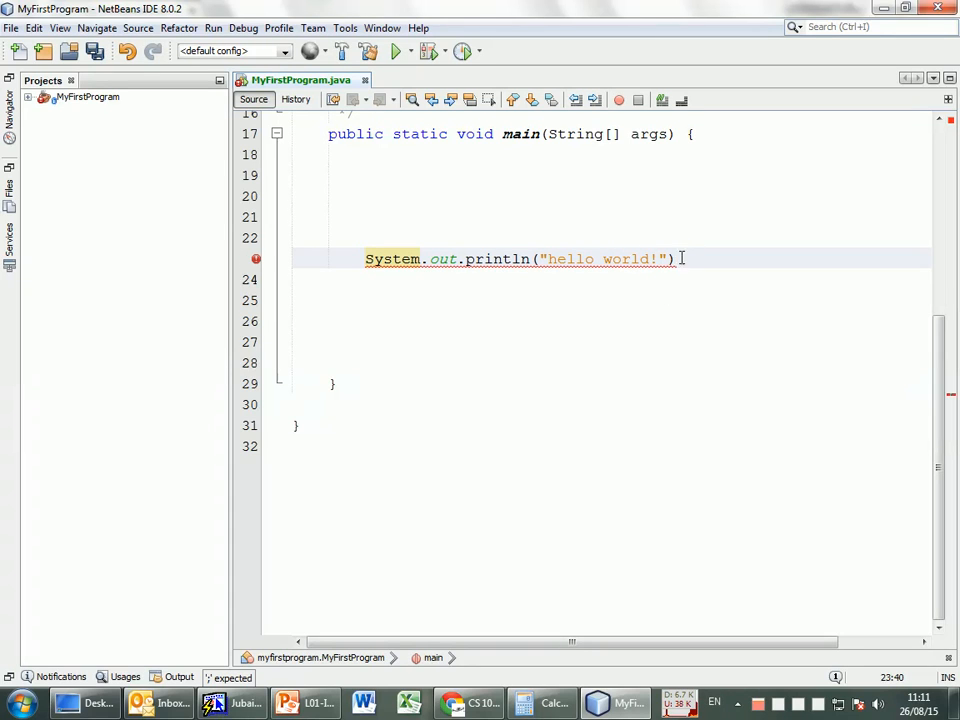
click(390, 52)
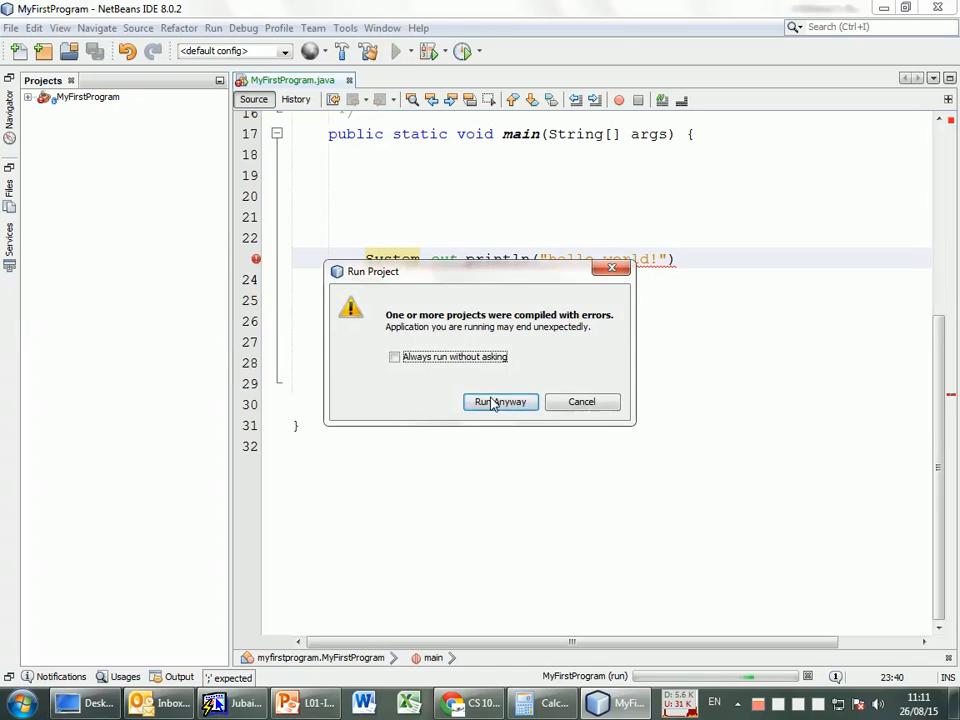
click(500, 402)
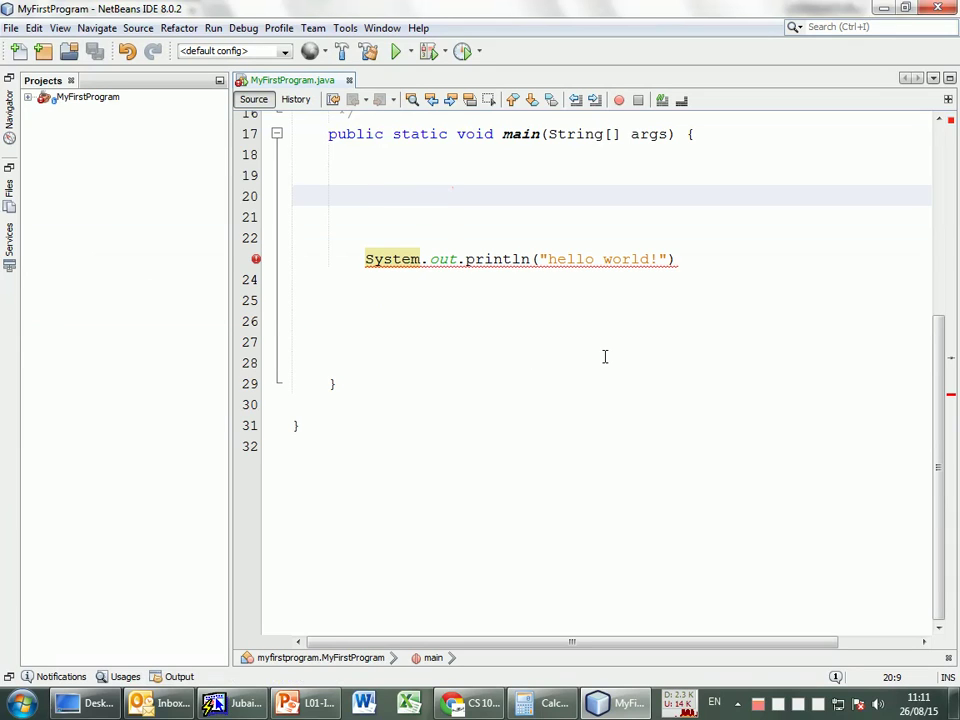
click(366, 196)
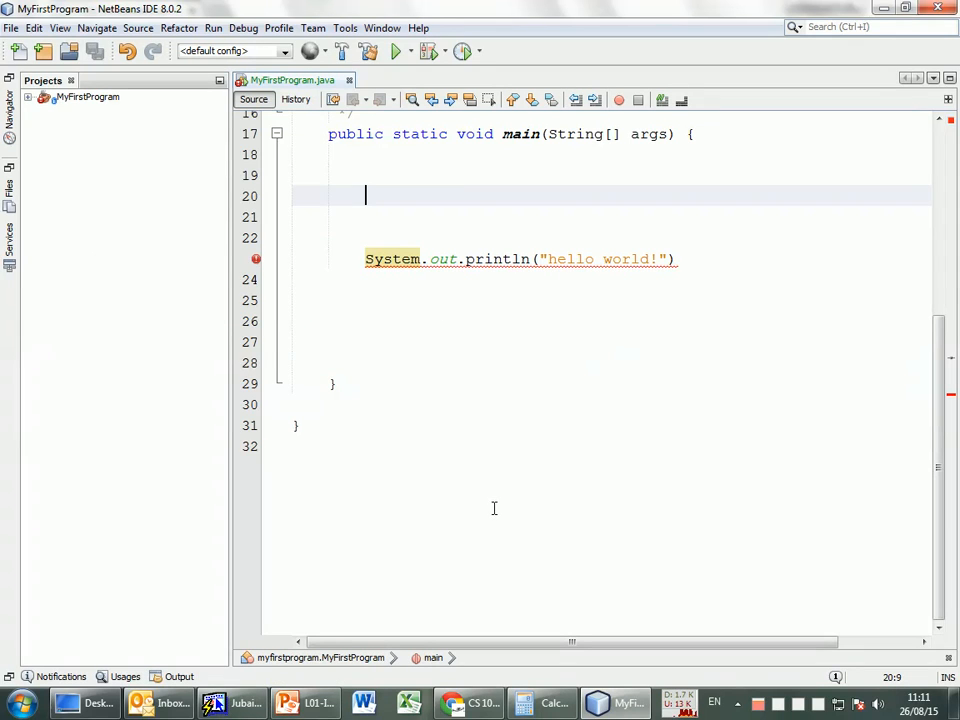
mouse_move(396, 444)
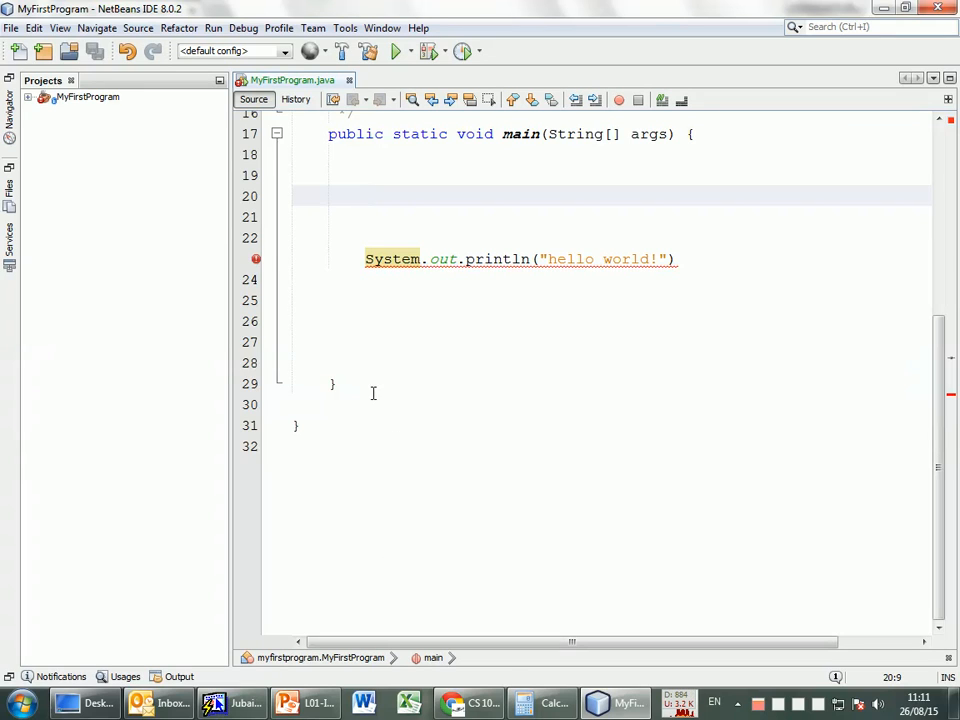
Duplicate the println line on line 20 and run anyway past the compile-errors warning
click(364, 196)
text(System.out.println("hello world!"))
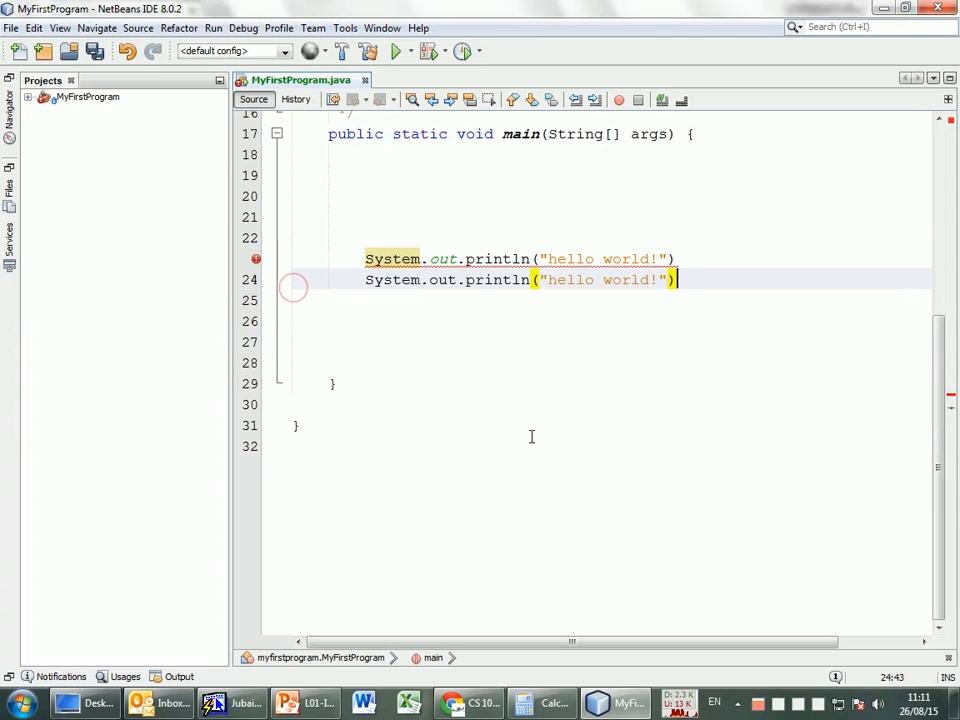
click(396, 52)
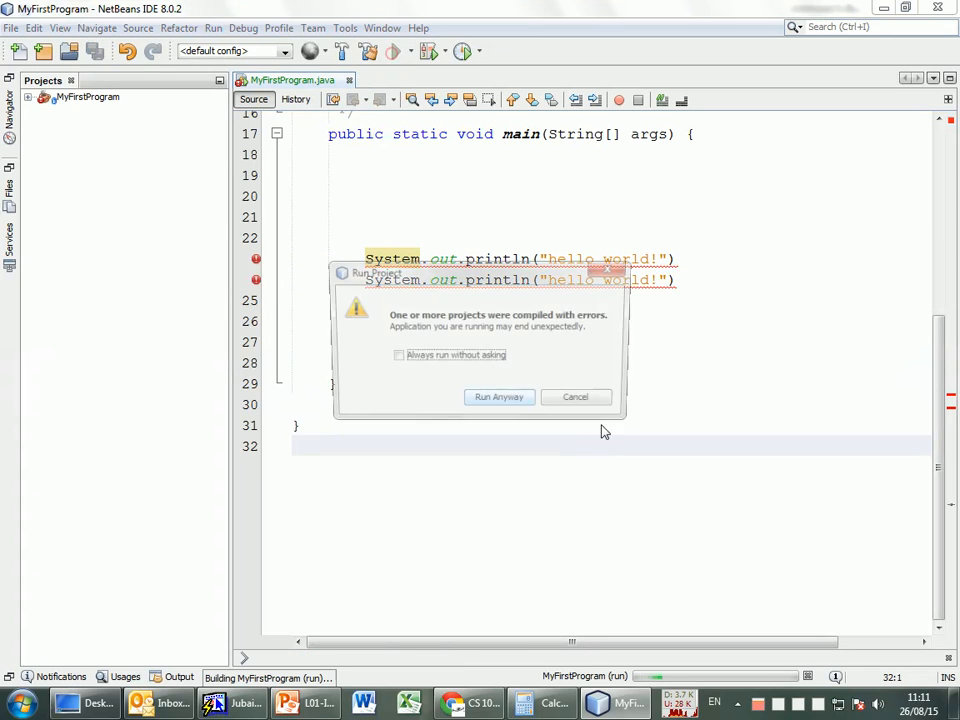
click(500, 396)
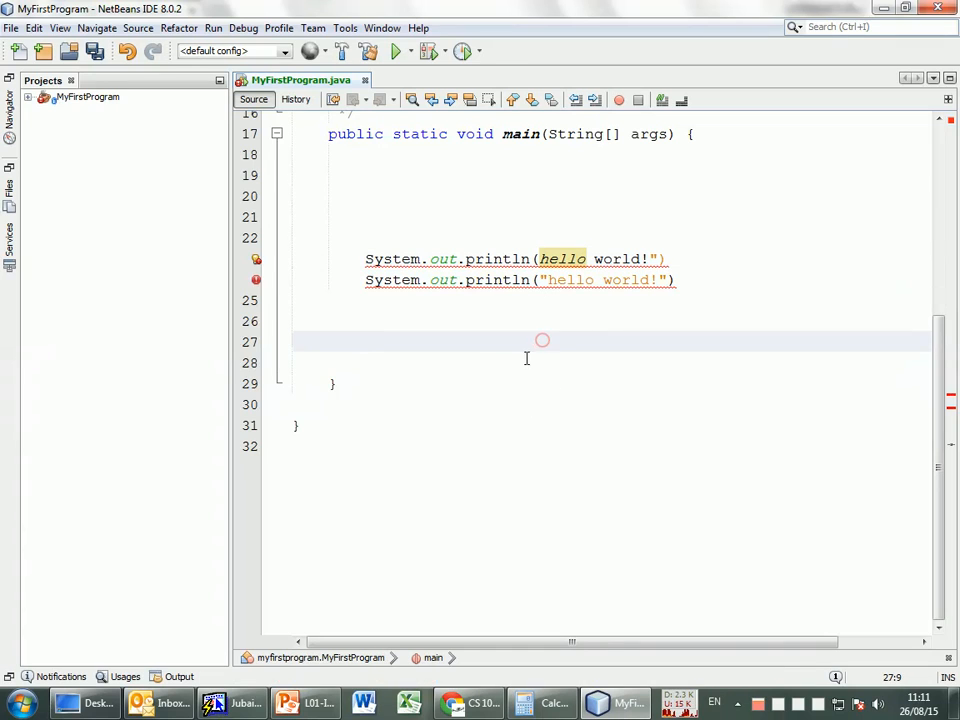
Show the Output reporting Uncompilable source code at MyFirstProgram.java:23 with BUILD SUCCESSFUL
click(394, 52)
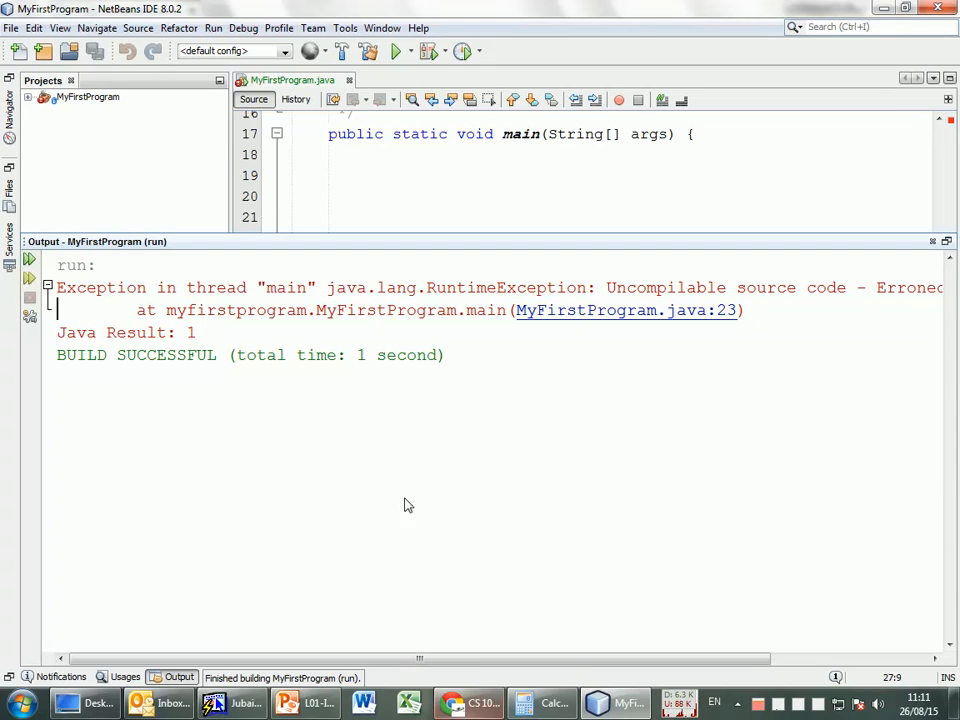
mouse_move(622, 352)
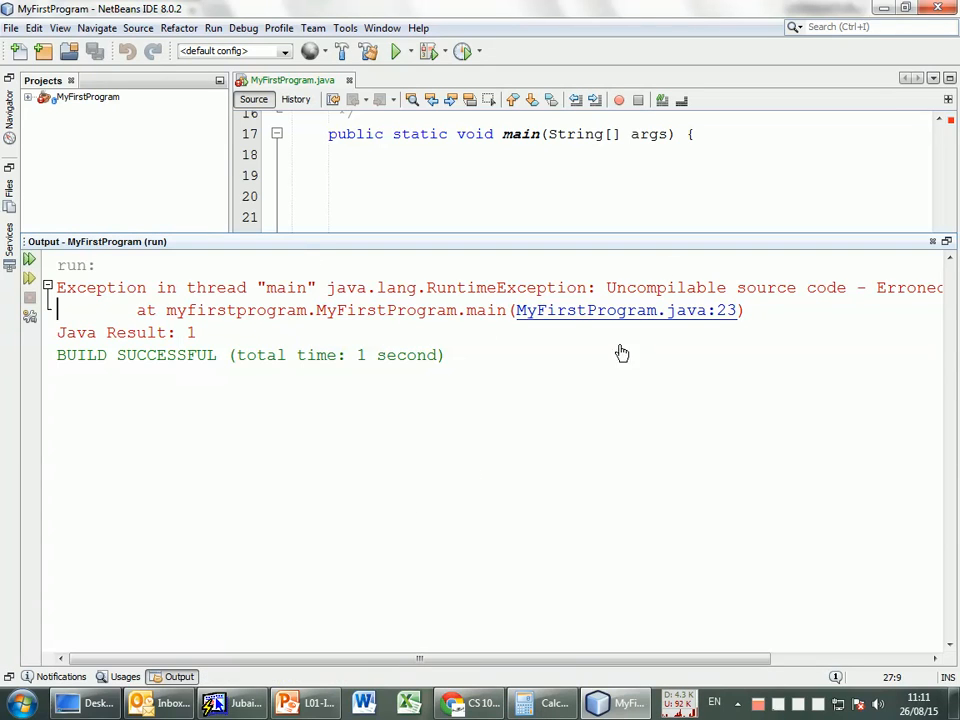
mouse_move(724, 310)
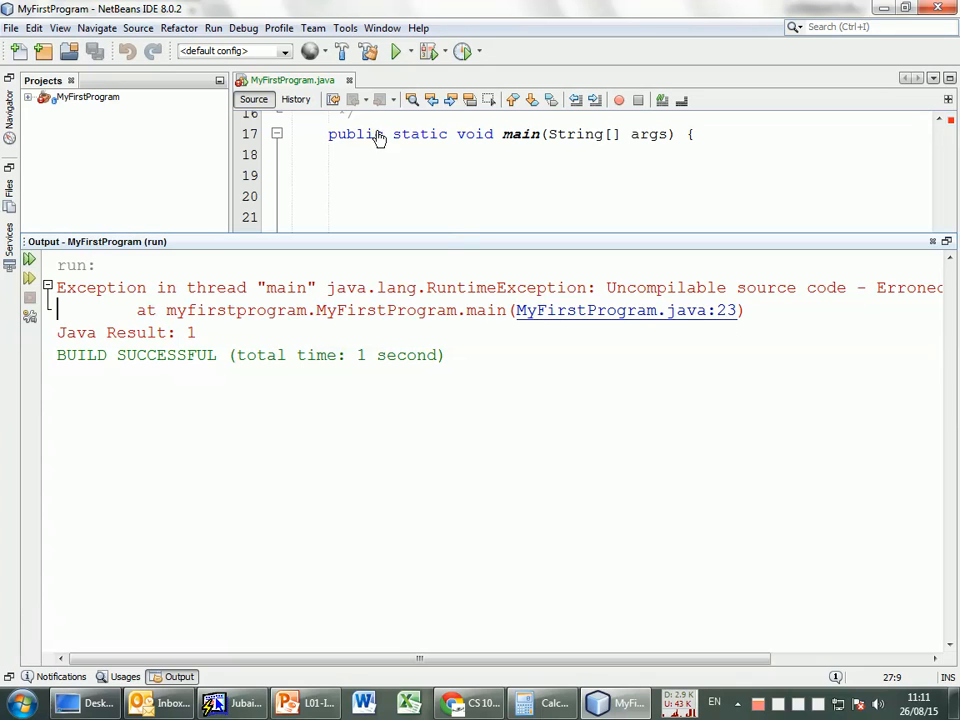
mouse_move(372, 114)
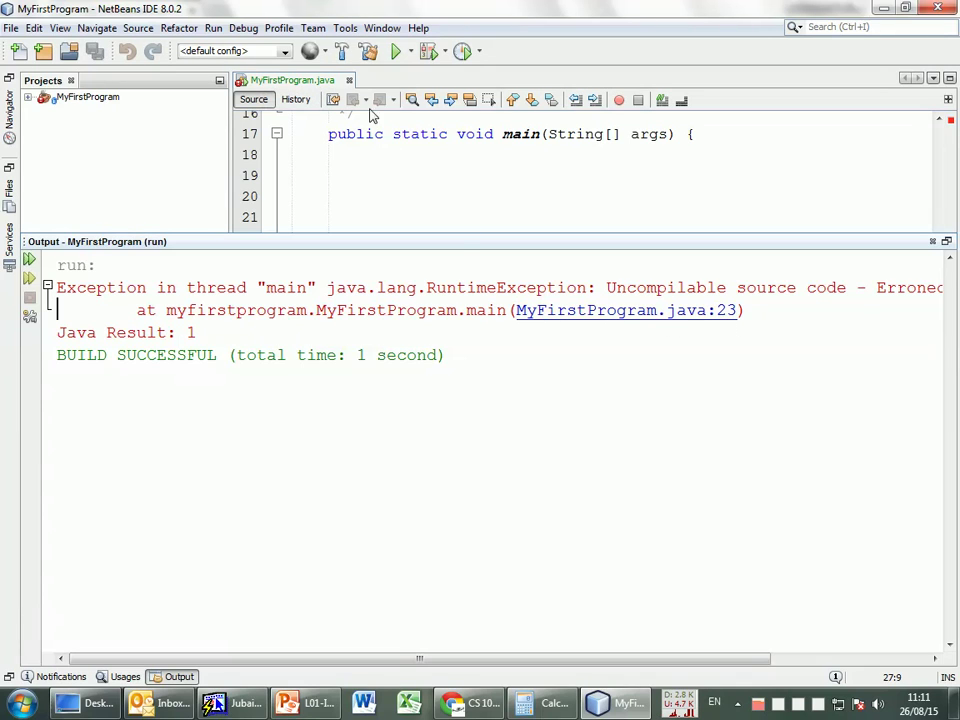